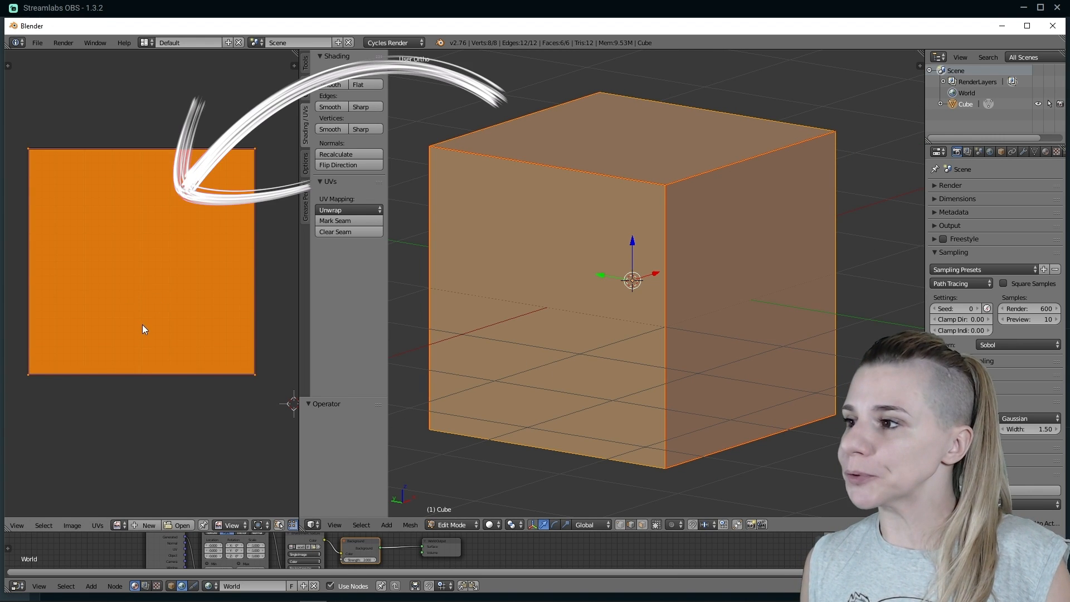
- Unwrap the seamed cube into a cross-shaped UV layout
{"action": "left_click", "coordinate": [330, 209]}
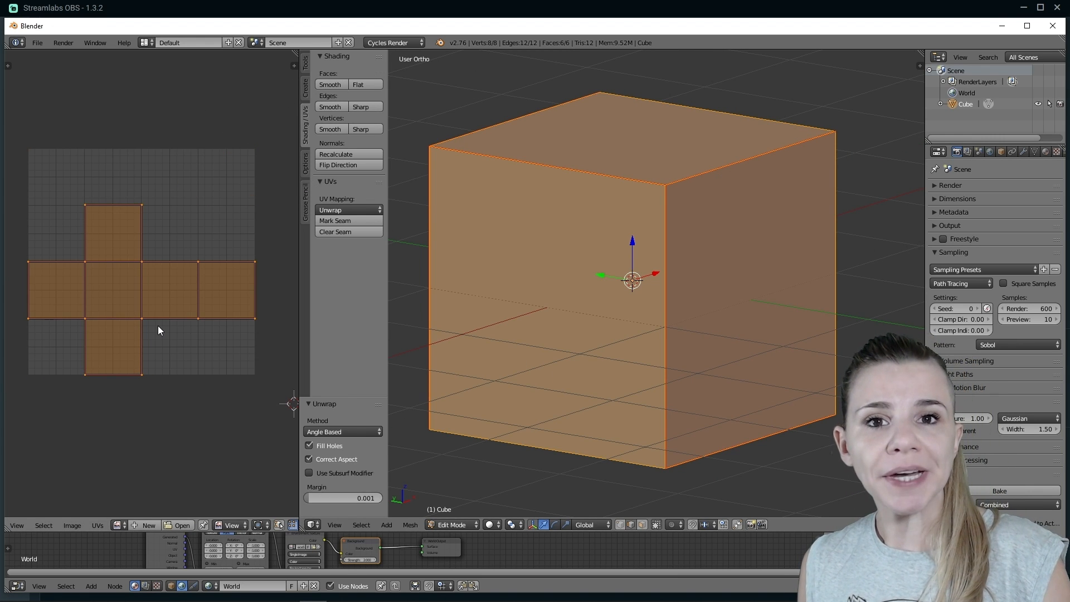
{"action": "mouse_move", "coordinate": [174, 316]}
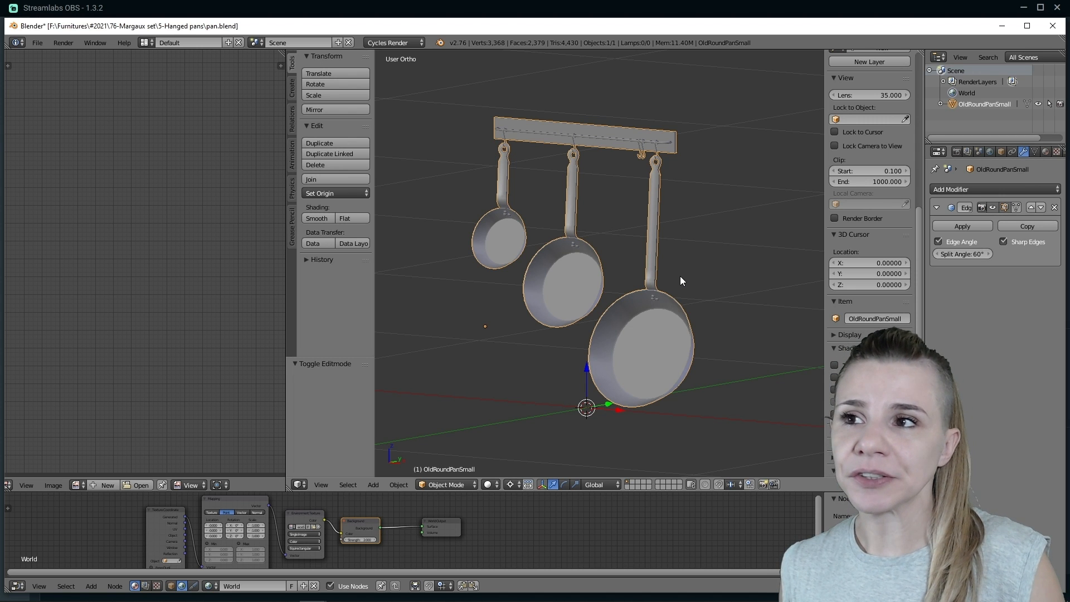
- In Edit Mode, mark the selected edge loop of the rack's back board as a seam
{"action": "key", "text": "Tab"}
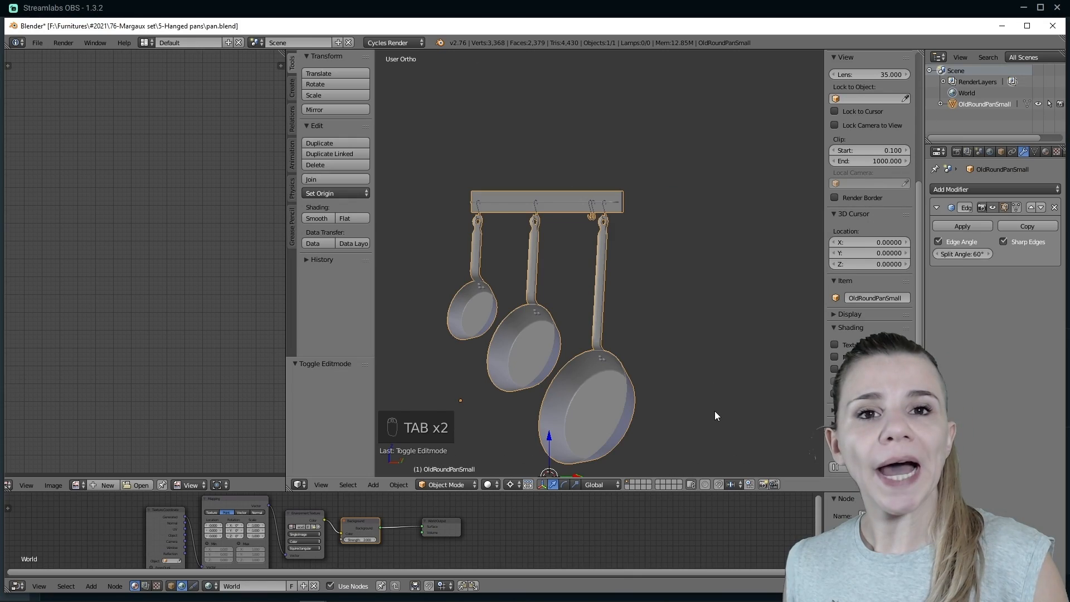
{"action": "key", "text": "Tab"}
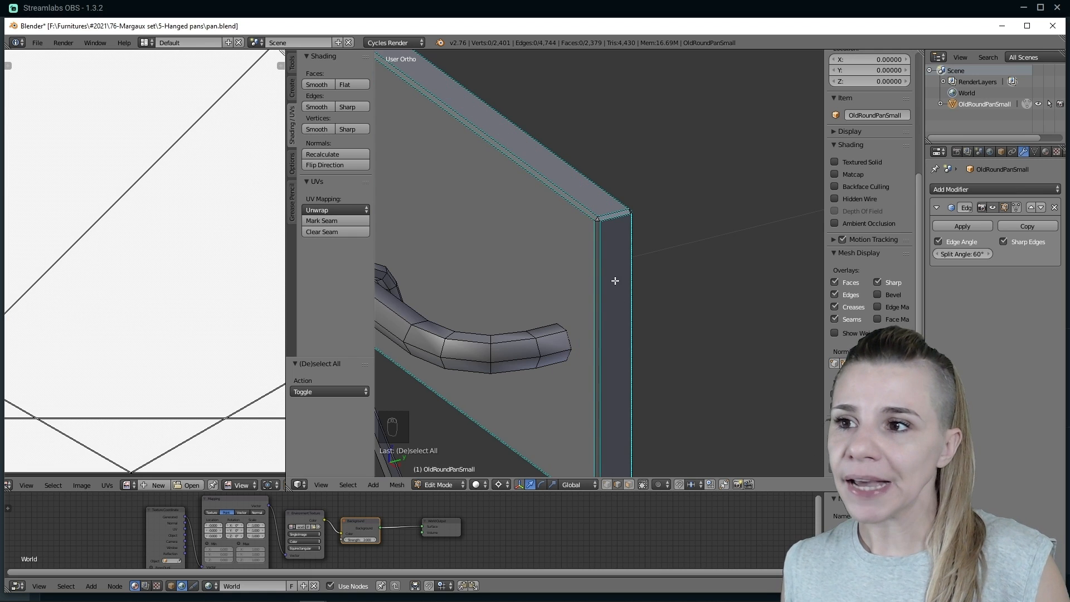
{"action": "mouse_move", "coordinate": [604, 253]}
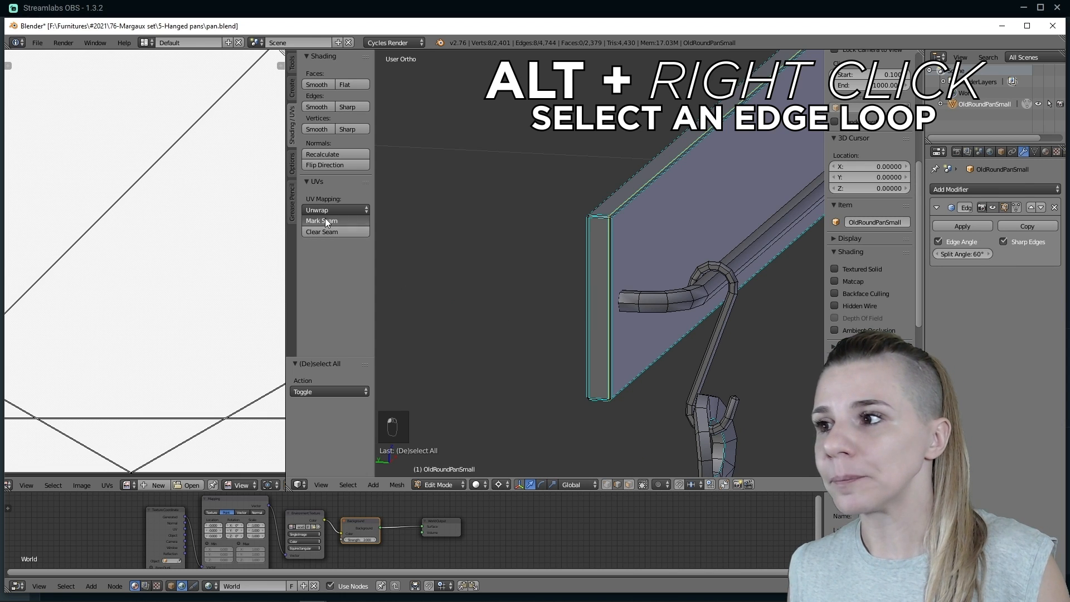
{"action": "left_click", "coordinate": [323, 221]}
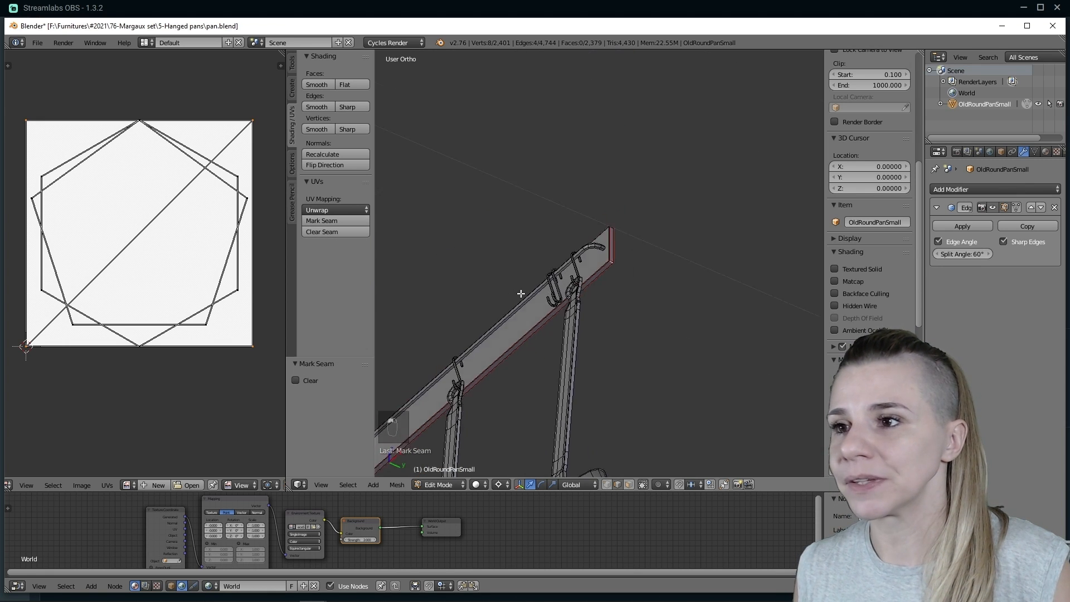
- Select the whole back board, unwrap it and set the unwrap method to Conformal
{"action": "key", "text": "a"}
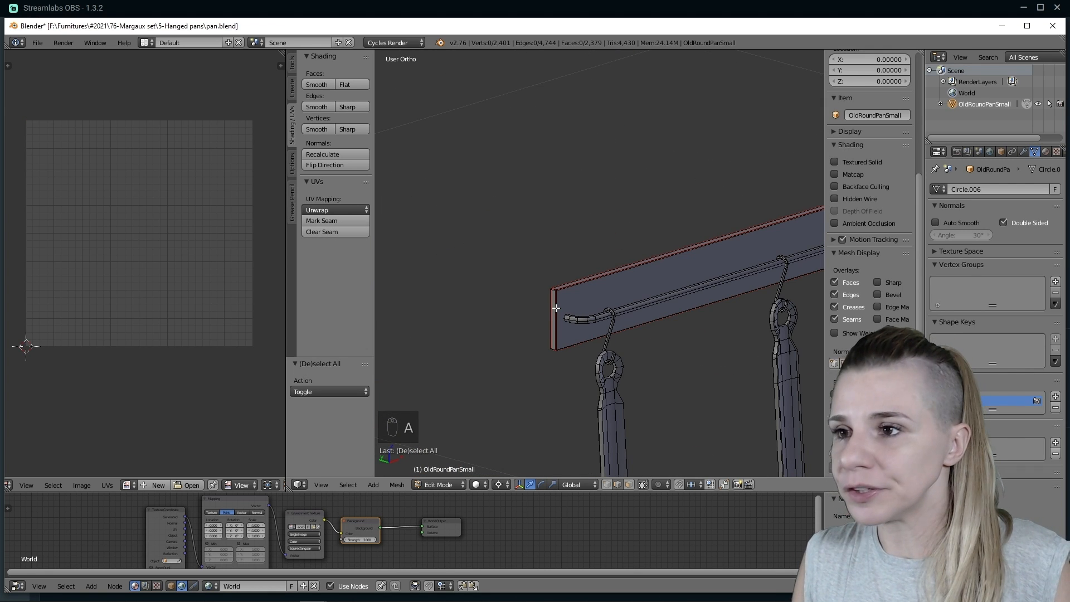
{"action": "key", "text": "l"}
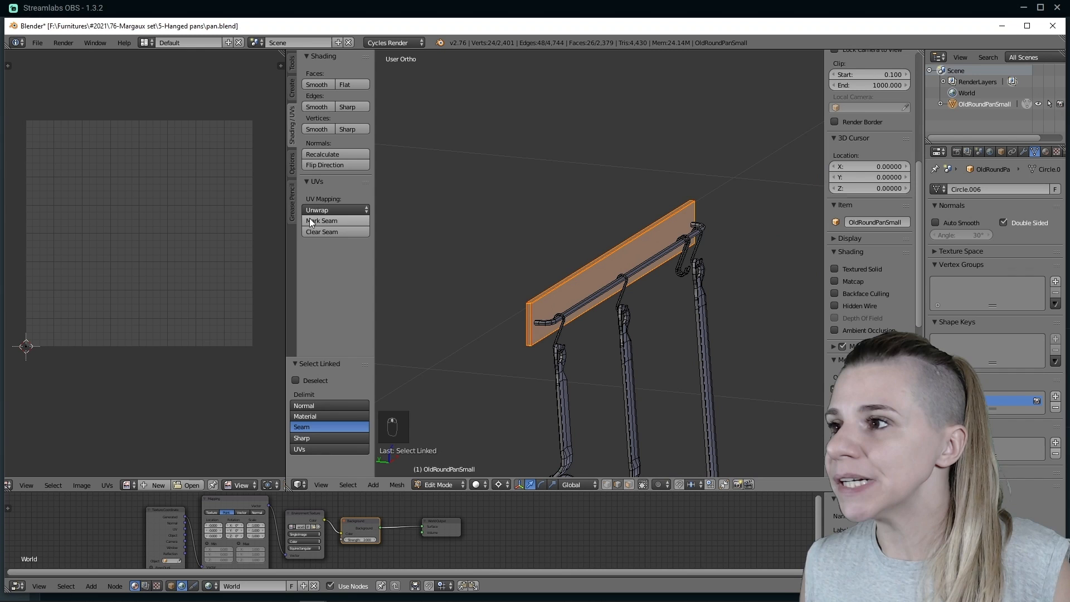
{"action": "left_click", "coordinate": [318, 210]}
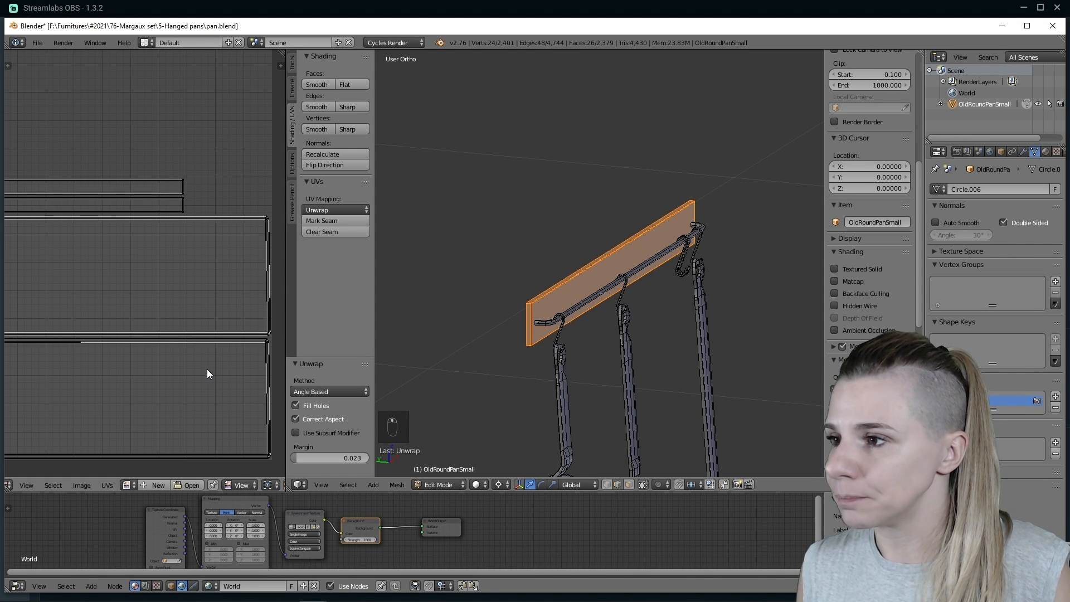
{"action": "mouse_move", "coordinate": [330, 391]}
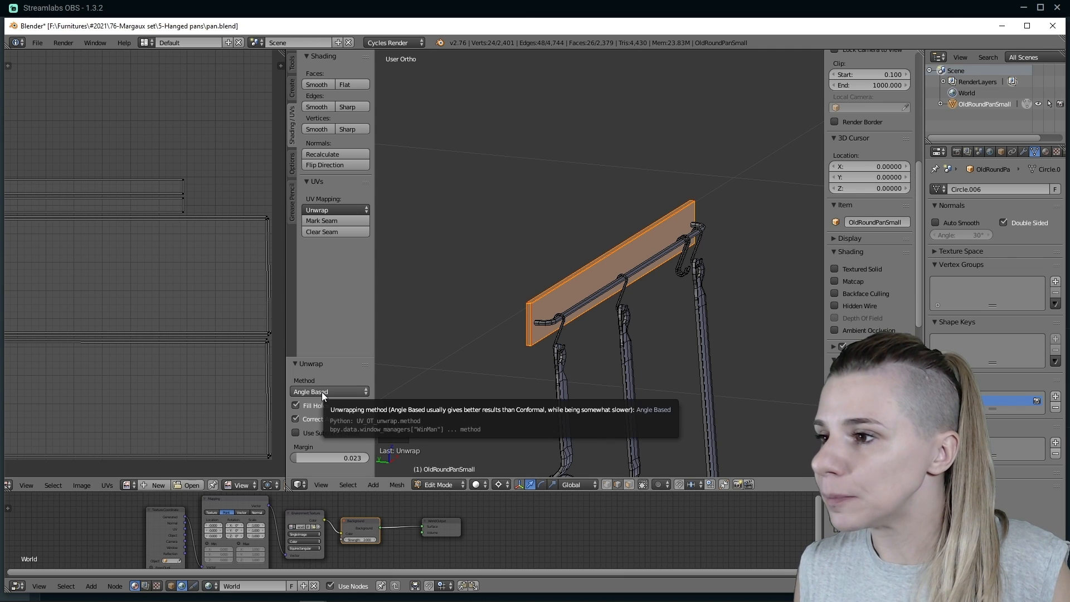
{"action": "left_click", "coordinate": [329, 391]}
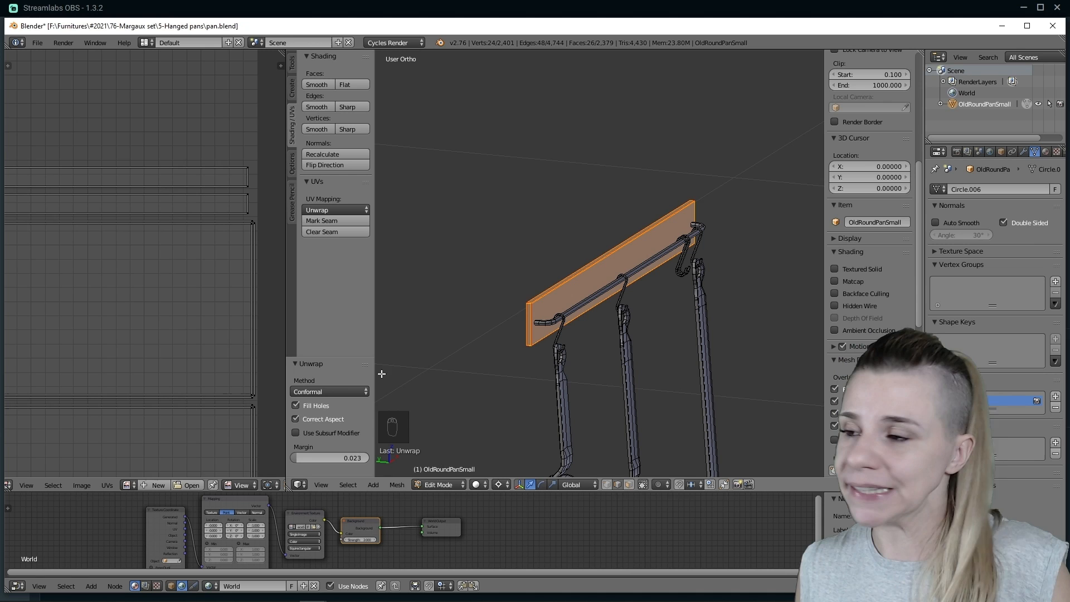
{"action": "mouse_move", "coordinate": [330, 391]}
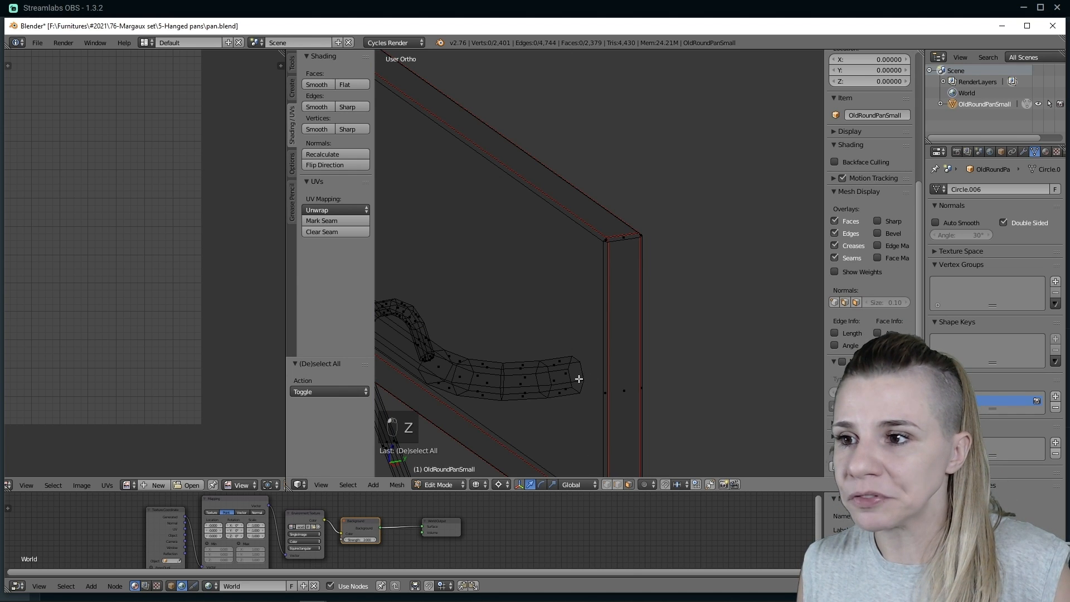
- Unwrap the hanging rail and switch its method between Angle Based and Conformal
{"action": "left_click", "coordinate": [579, 378]}
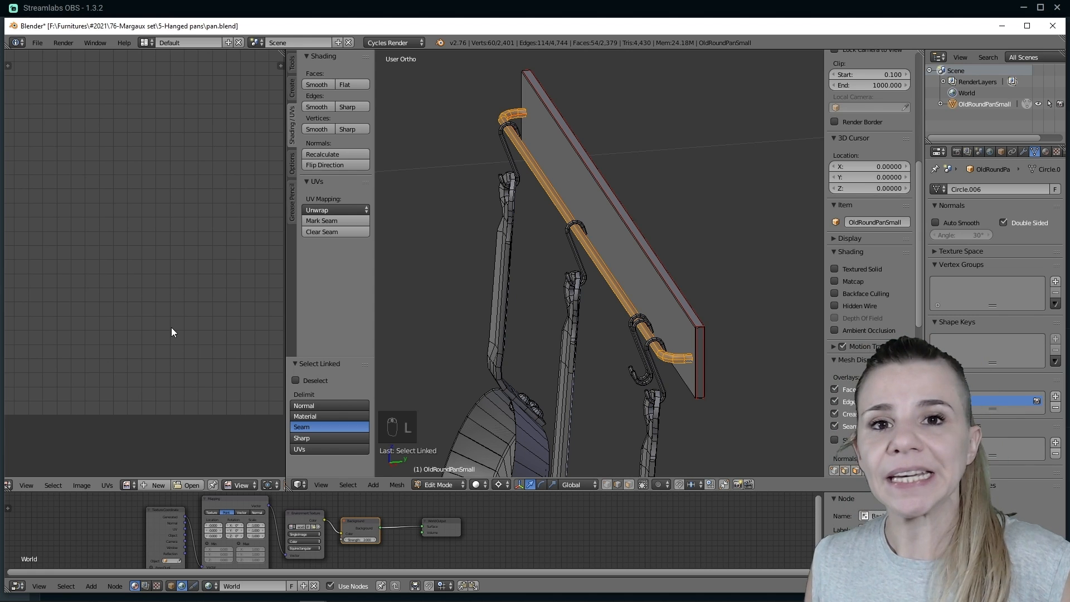
{"action": "key", "text": "e"}
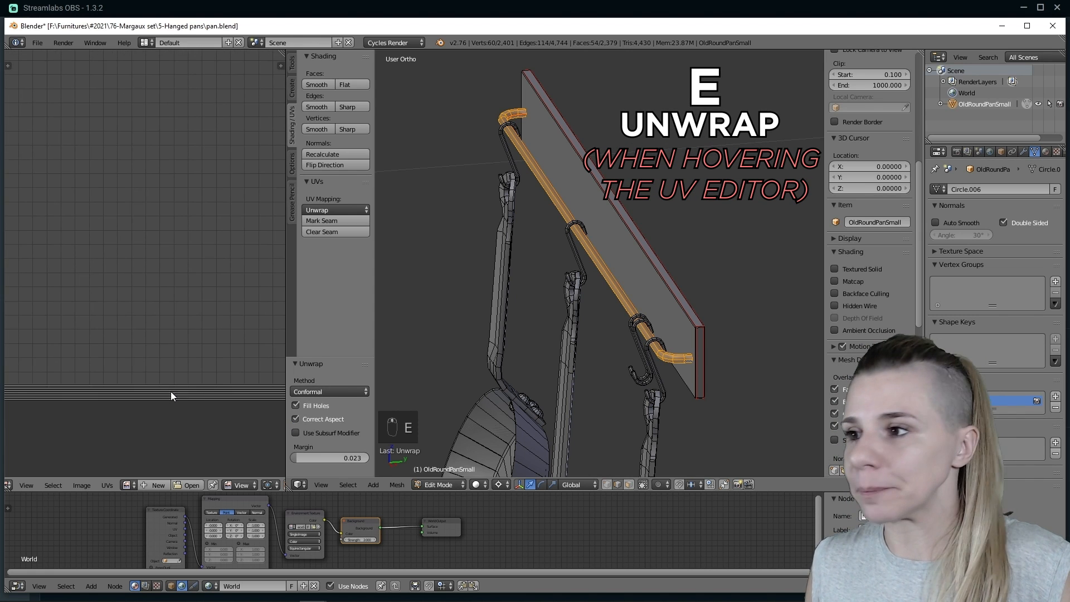
{"action": "key", "text": "e"}
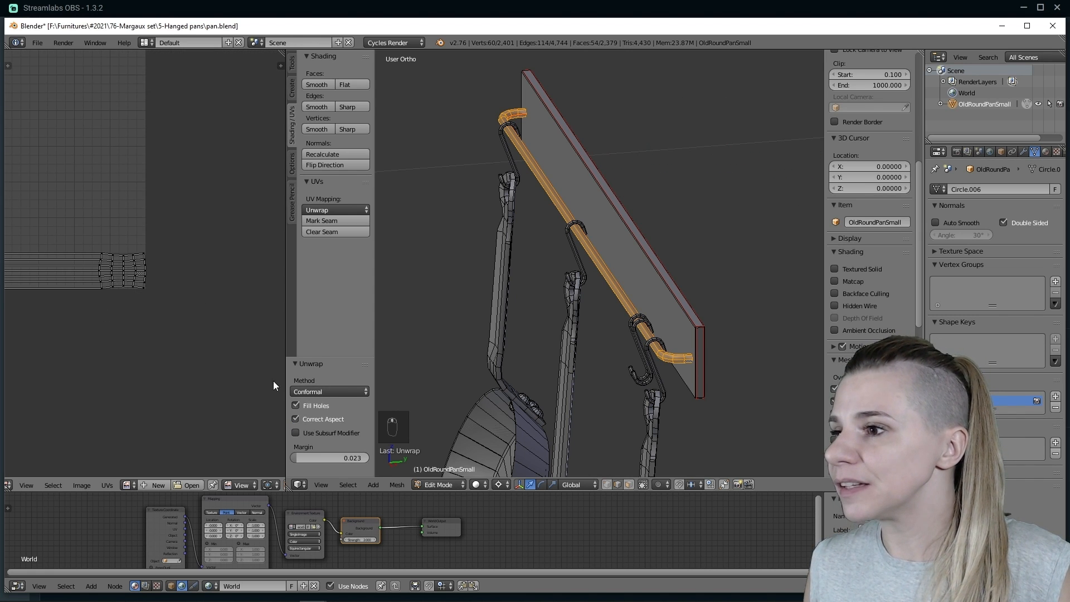
{"action": "left_click", "coordinate": [328, 391]}
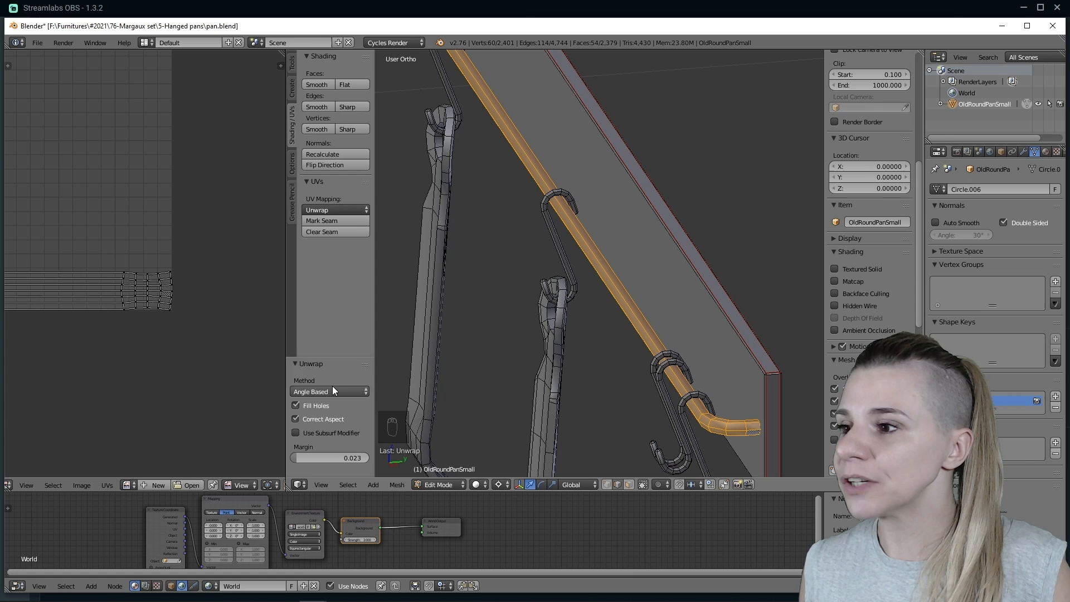
{"action": "left_click", "coordinate": [330, 391]}
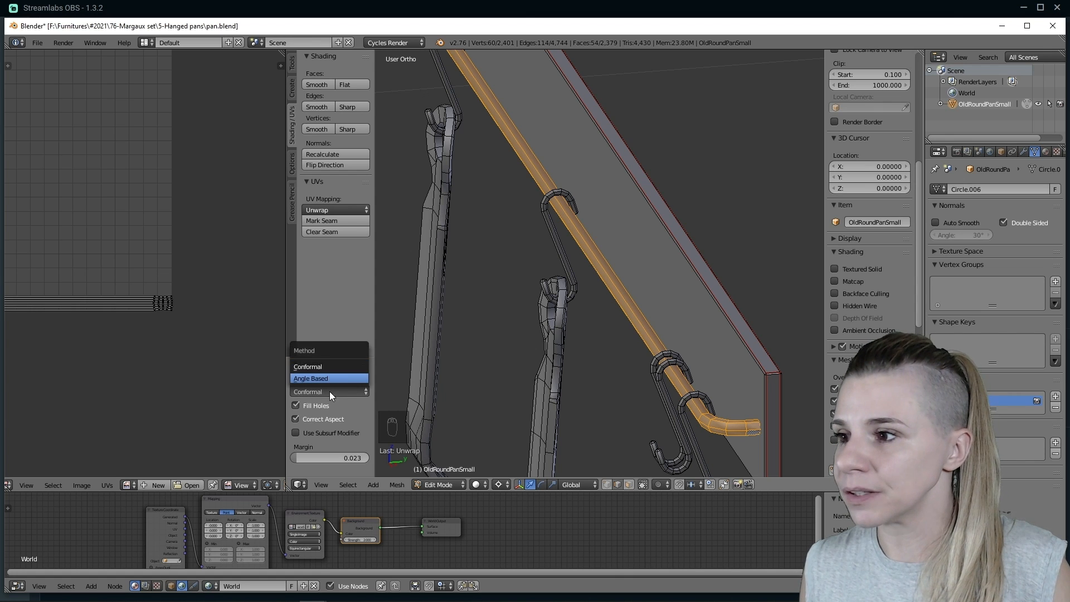
{"action": "left_click", "coordinate": [311, 378]}
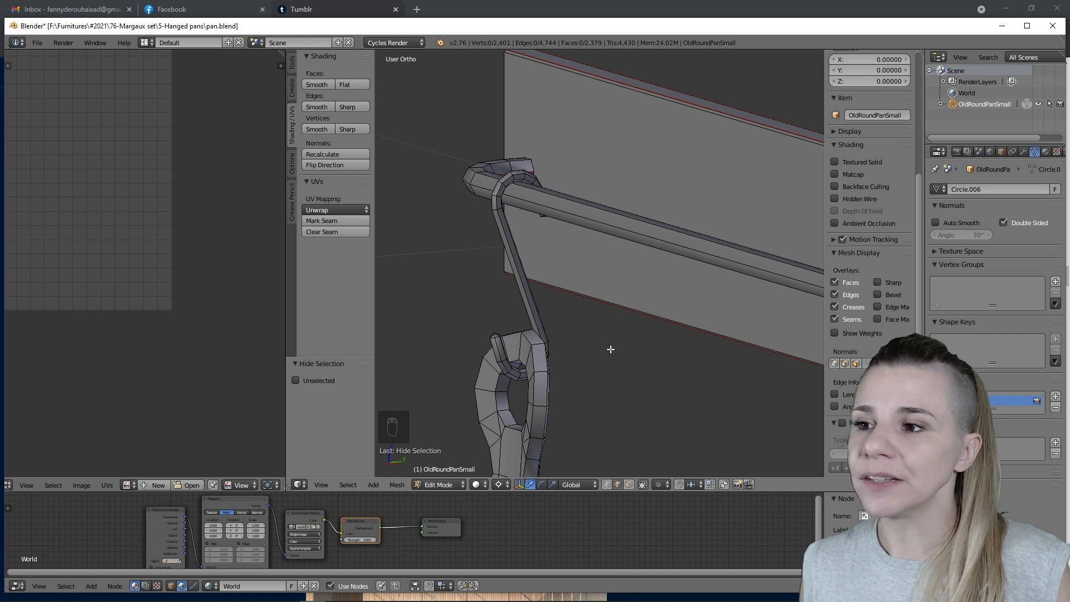
{"action": "mouse_move", "coordinate": [618, 225]}
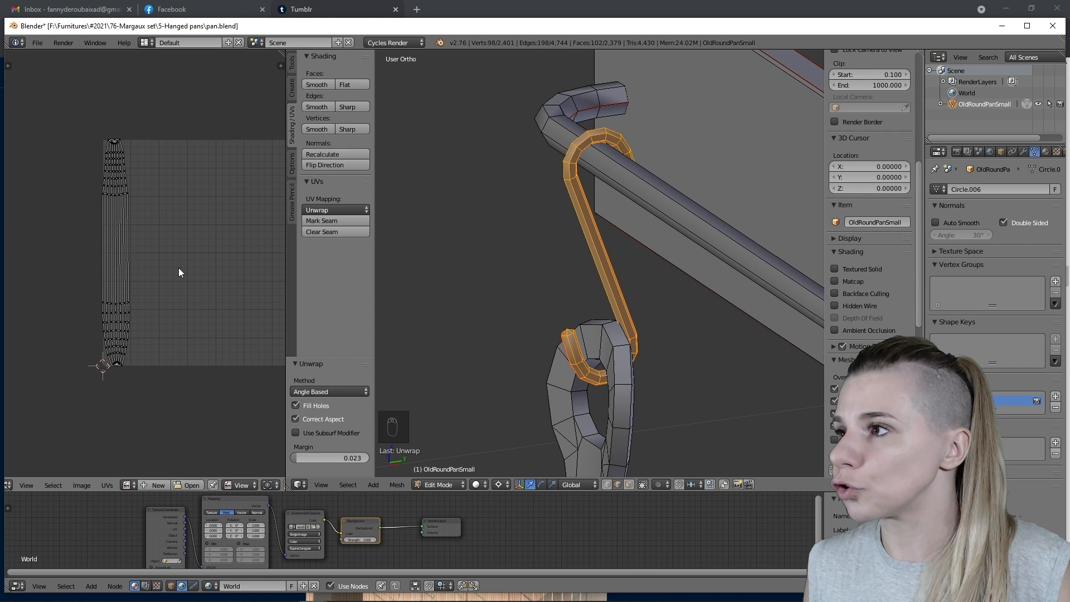
- Try the hook's unwrap as Conformal, then set it back to Angle Based
{"action": "left_click", "coordinate": [328, 391]}
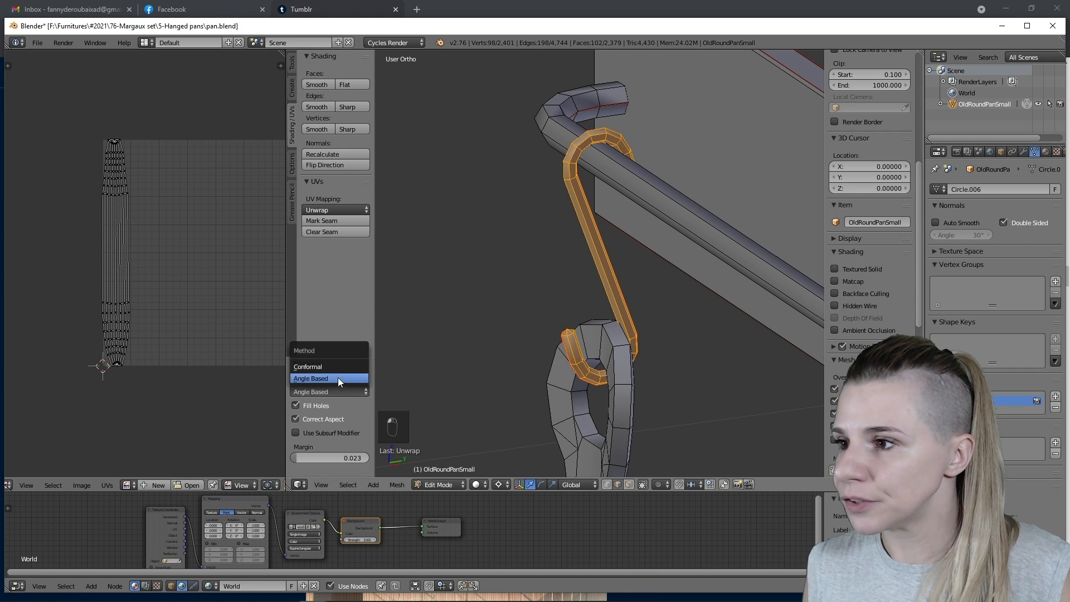
{"action": "left_click", "coordinate": [307, 366]}
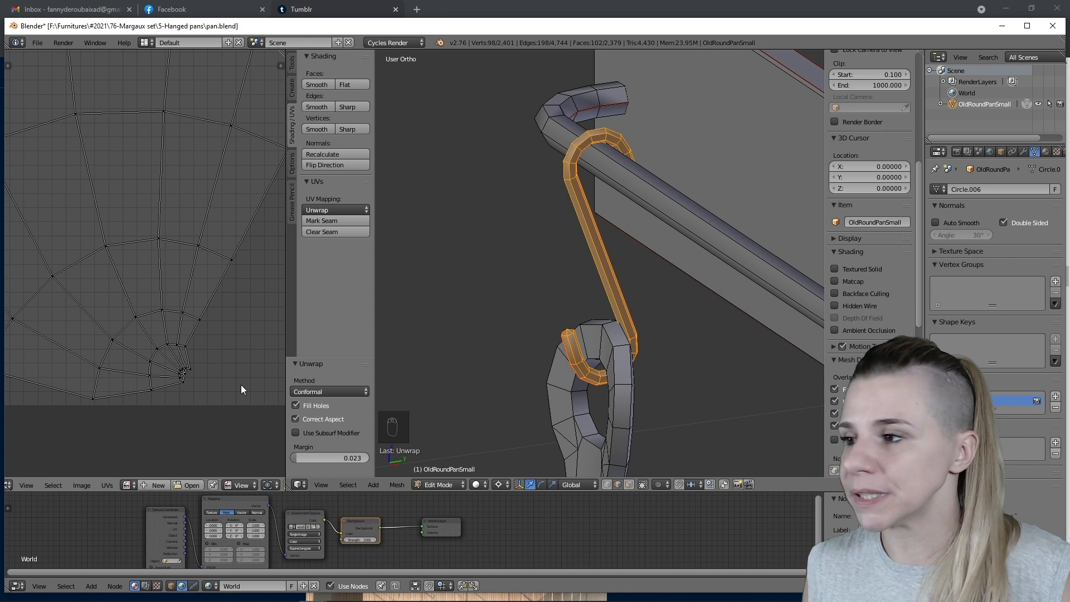
{"action": "mouse_move", "coordinate": [330, 391]}
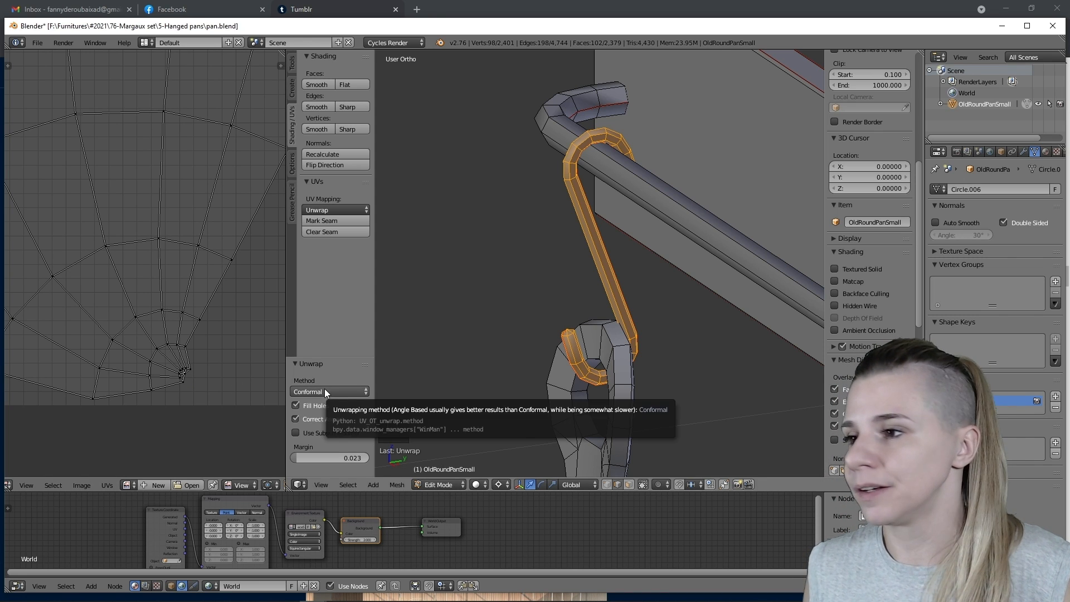
{"action": "left_click", "coordinate": [330, 391]}
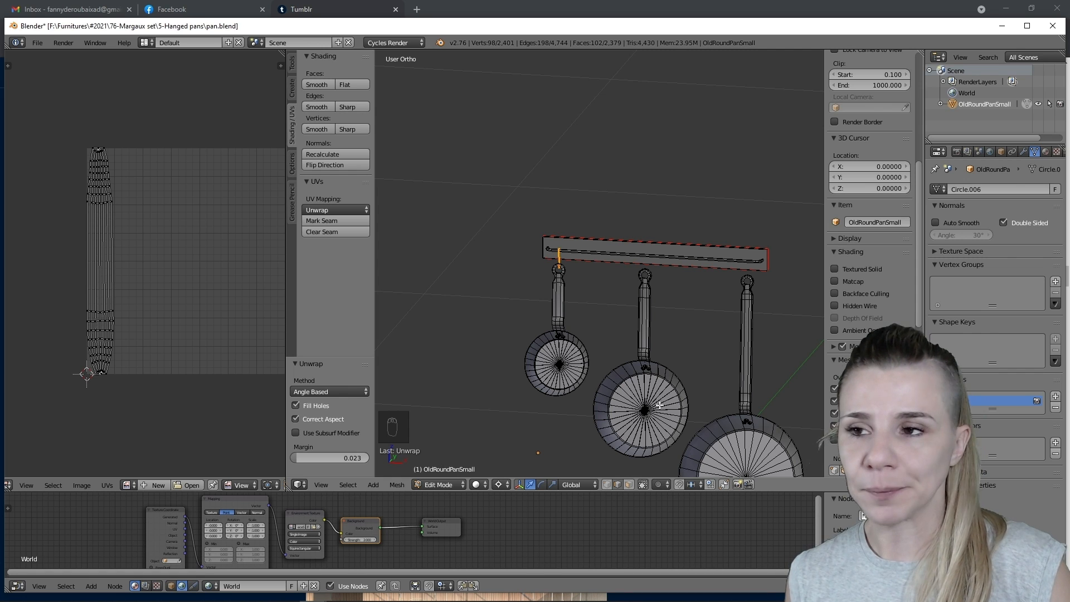
{"action": "mouse_move", "coordinate": [176, 264]}
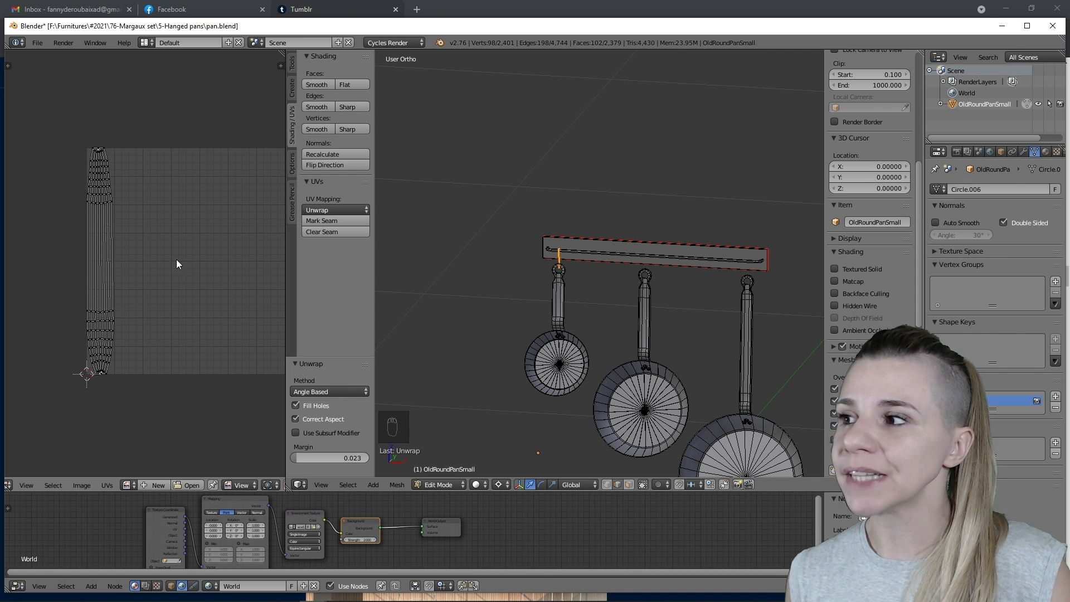
{"action": "mouse_move", "coordinate": [570, 244]}
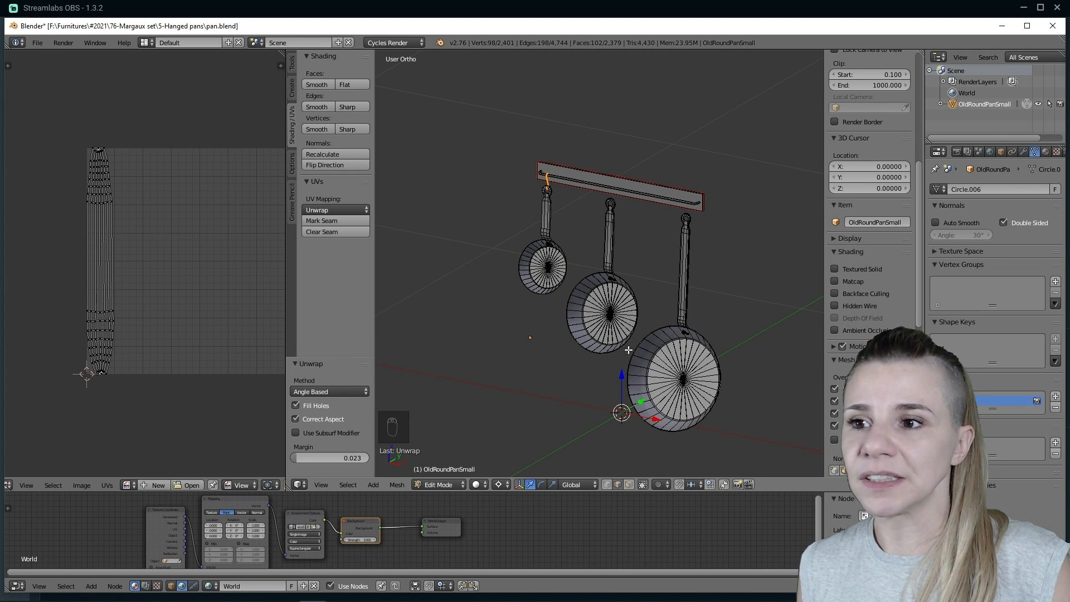
{"action": "mouse_move", "coordinate": [662, 360]}
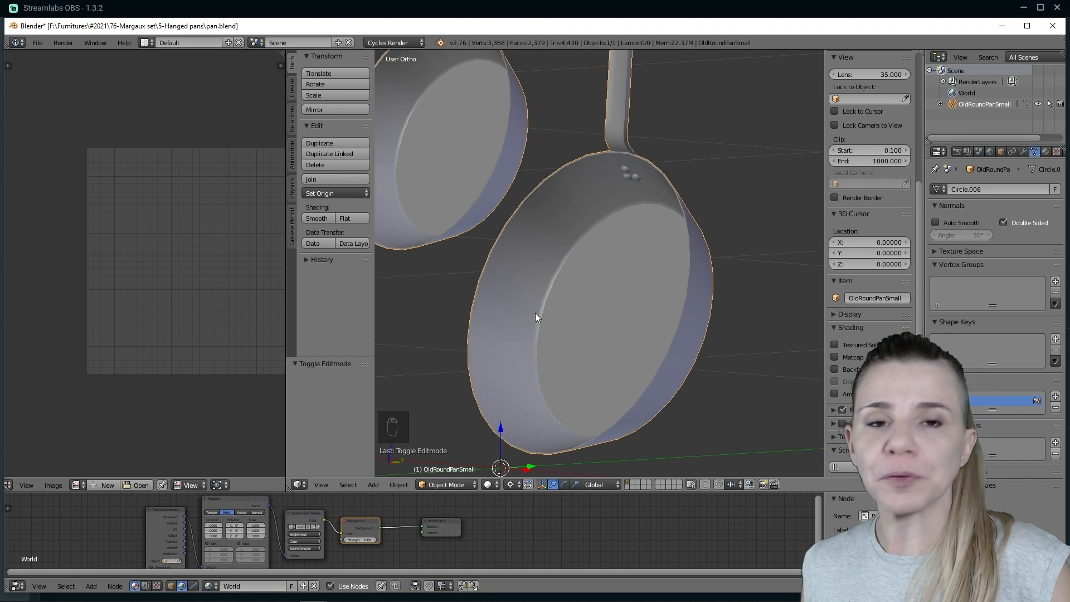
- Enter Edit Mode on the large pan and start picking an edge along its handle
{"action": "key", "text": "Tab"}
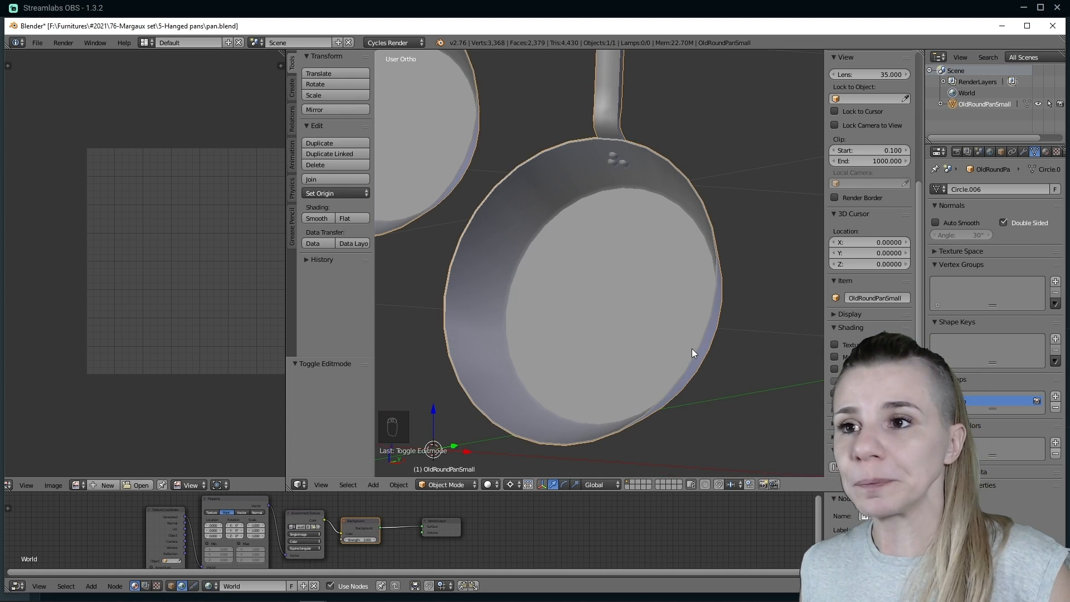
{"action": "key", "text": "Tab"}
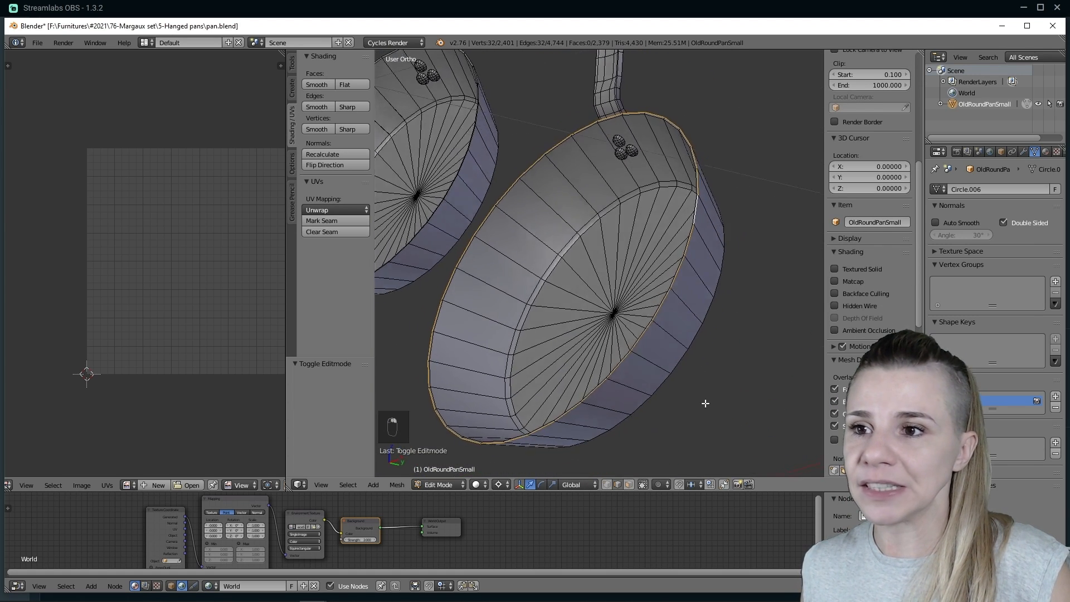
{"action": "left_click", "coordinate": [321, 220]}
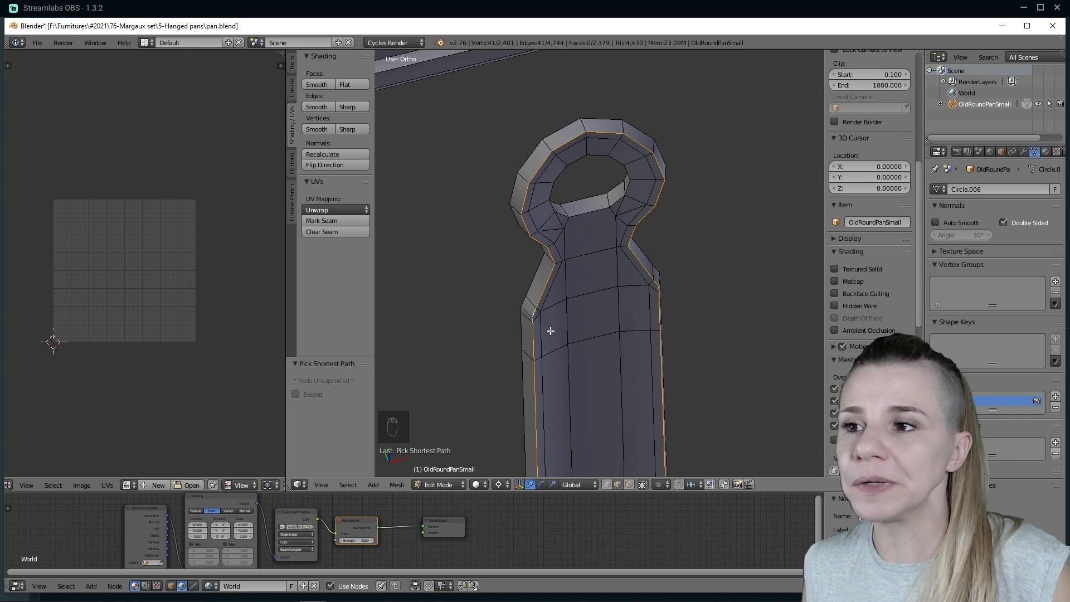
- Extend the edge runs along the handle for seams and select the ring faces at its top
{"action": "key", "text": "ctrl+z"}
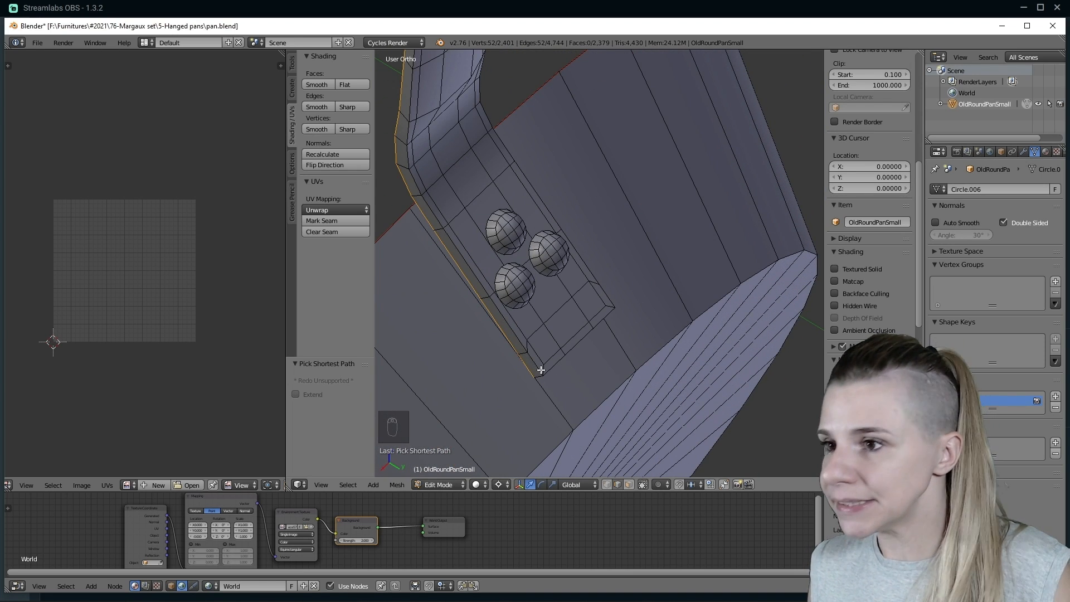
{"action": "left_click", "coordinate": [549, 375]}
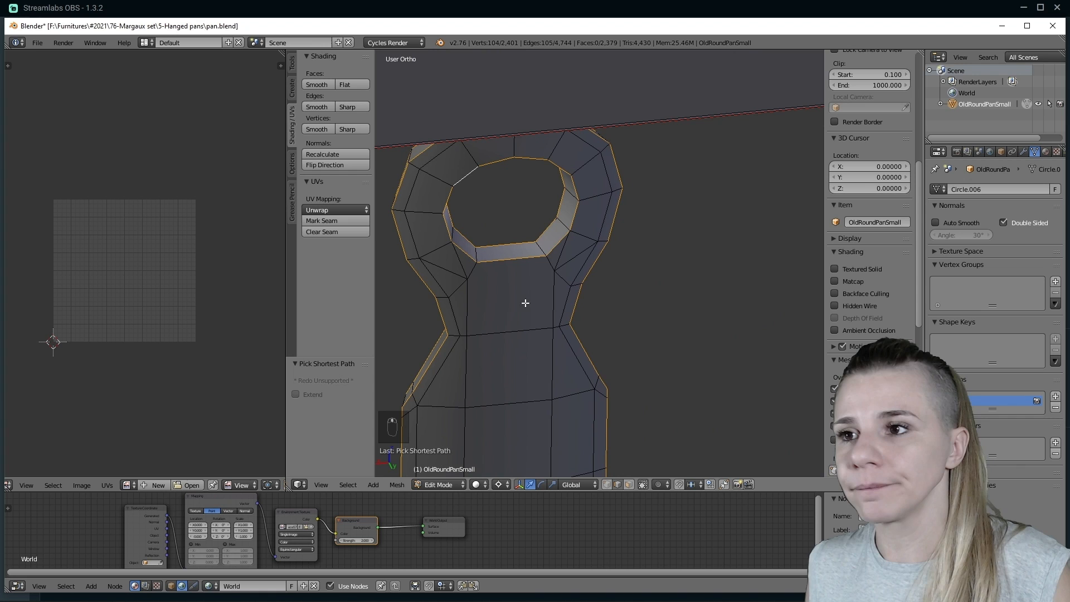
{"action": "left_click", "coordinate": [321, 220]}
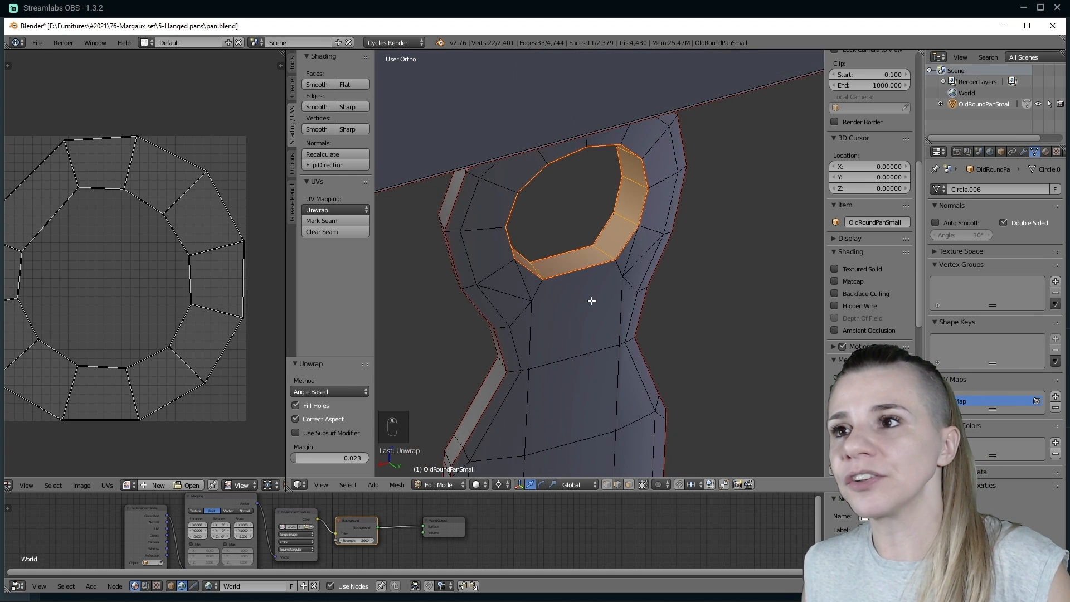
{"action": "left_click_drag", "start_coordinate": [591, 301], "coordinate": [583, 336]}
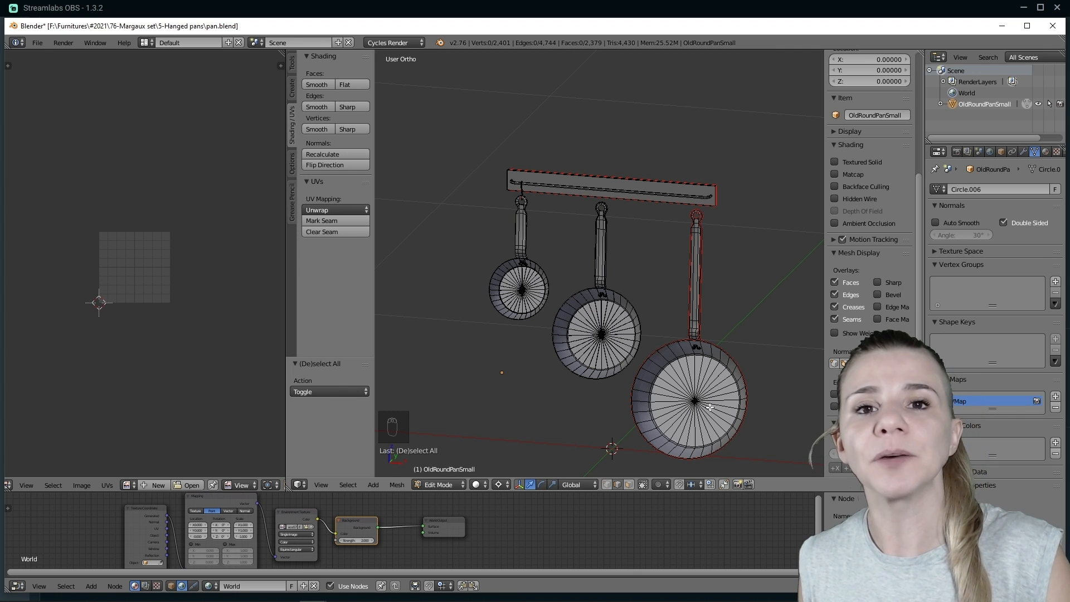
- From the front view, select the whole large pan with its handle and duplicate it
{"action": "key", "text": "KP_1"}
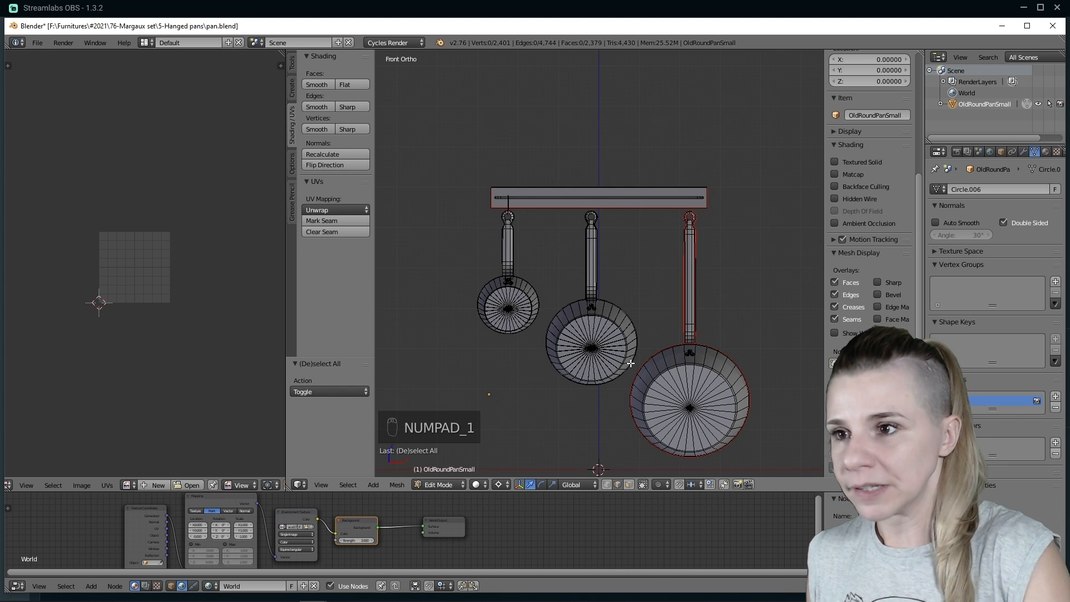
{"action": "key", "text": "z"}
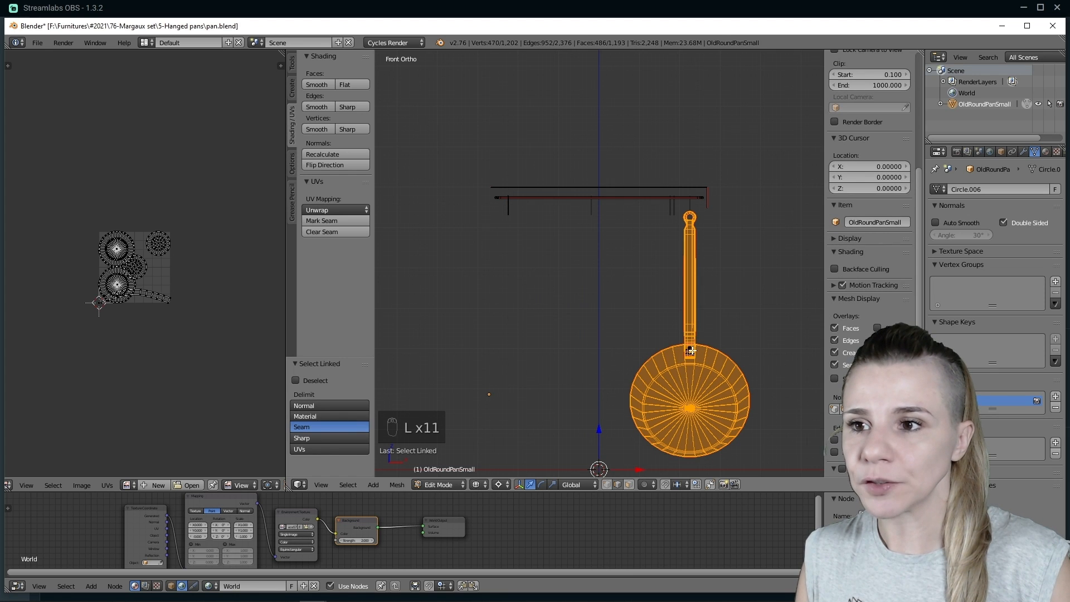
{"action": "key", "text": "shift+d"}
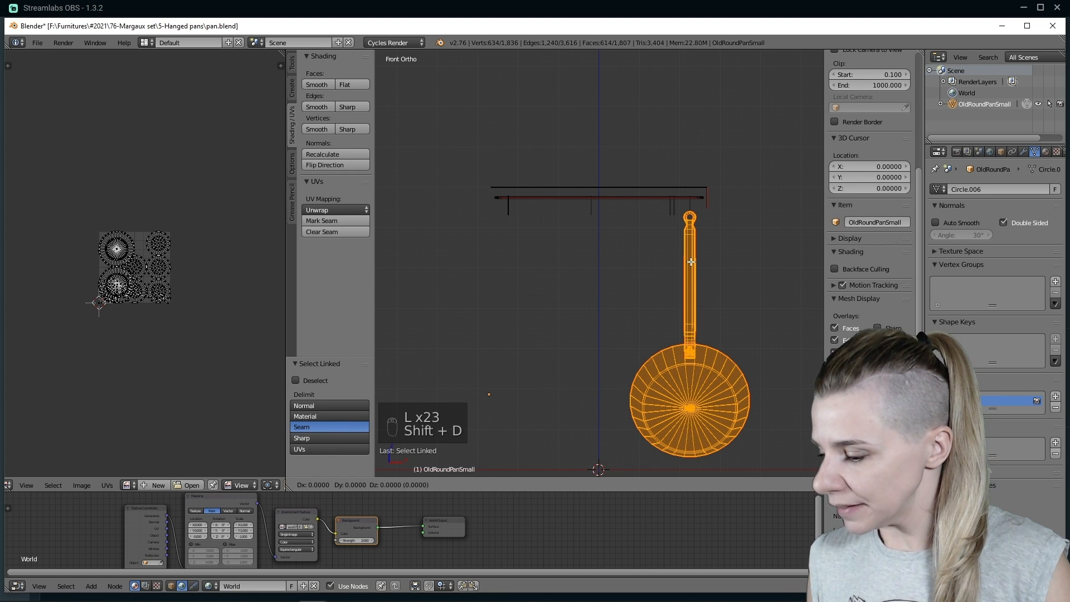
{"action": "key", "text": "shift+d"}
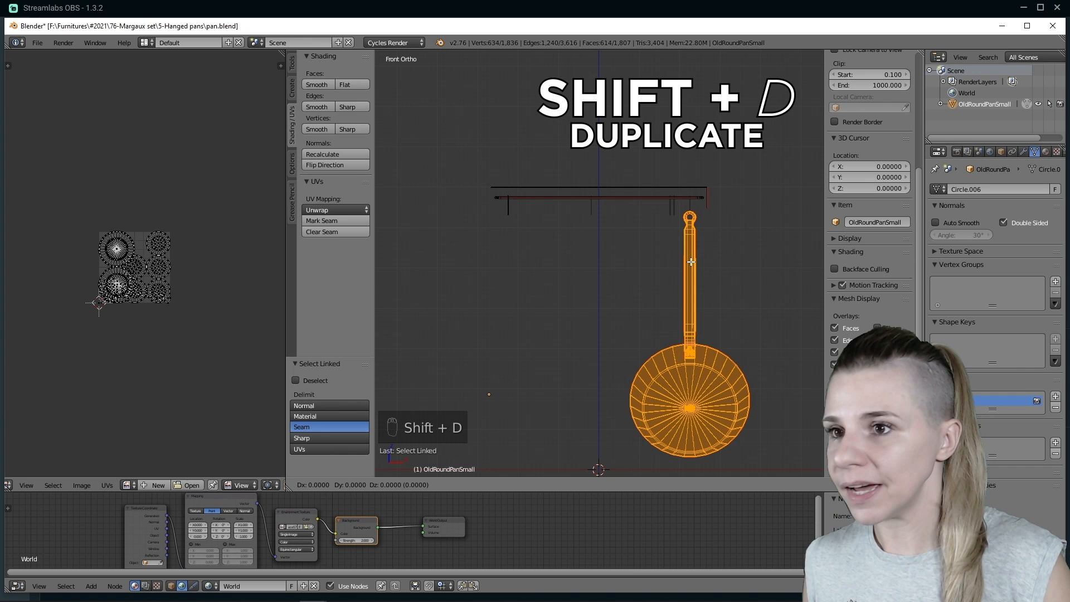
{"action": "key", "text": "shift+d"}
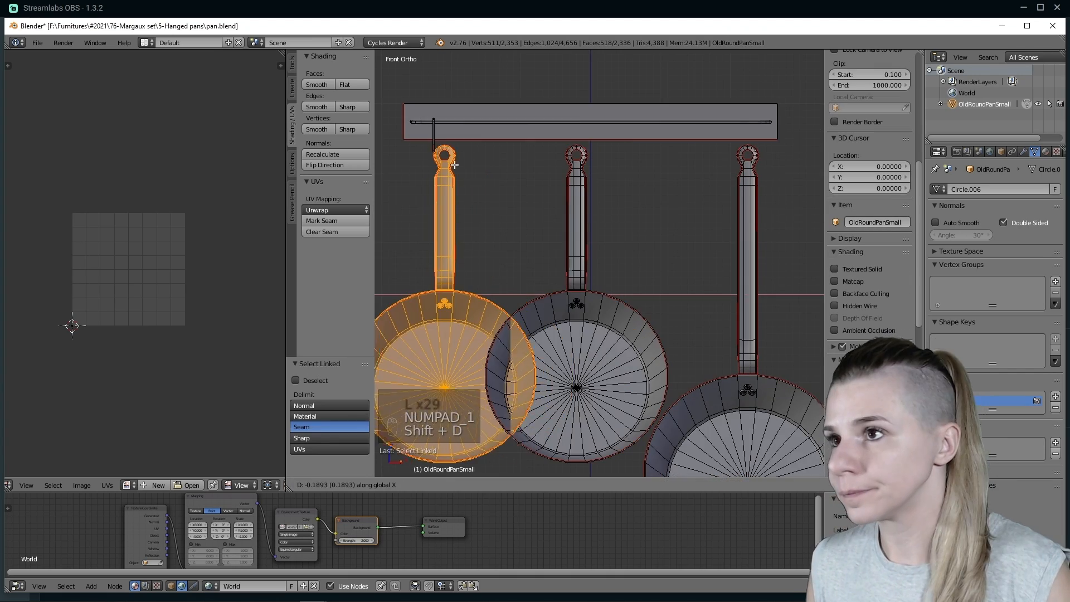
{"action": "key", "text": "h"}
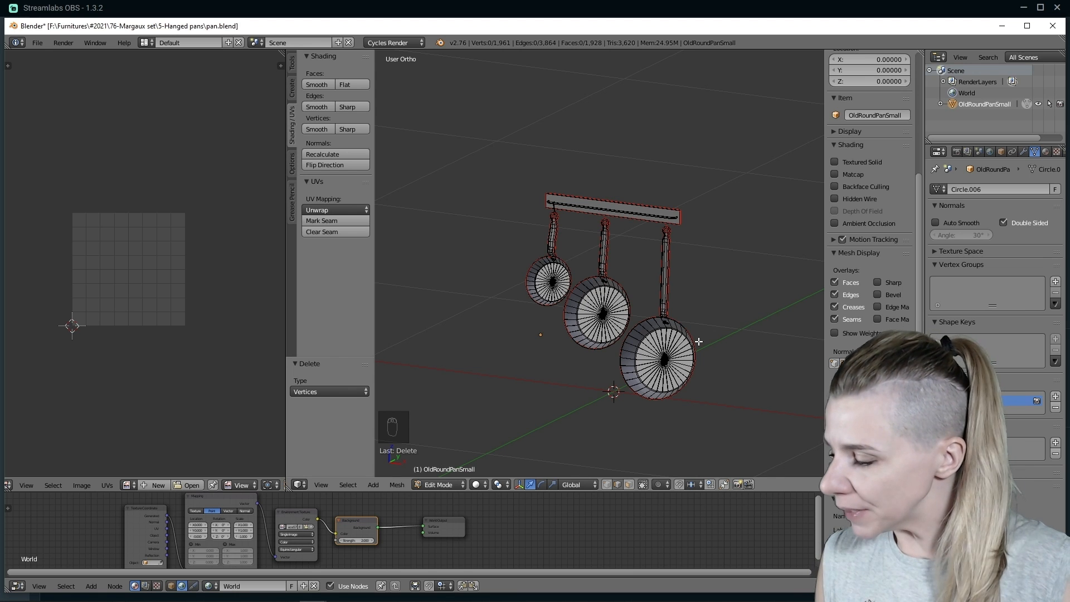
- Select the entire rack mesh, unwrap it with the Conformal method and zoom onto the result
{"action": "key", "text": "a"}
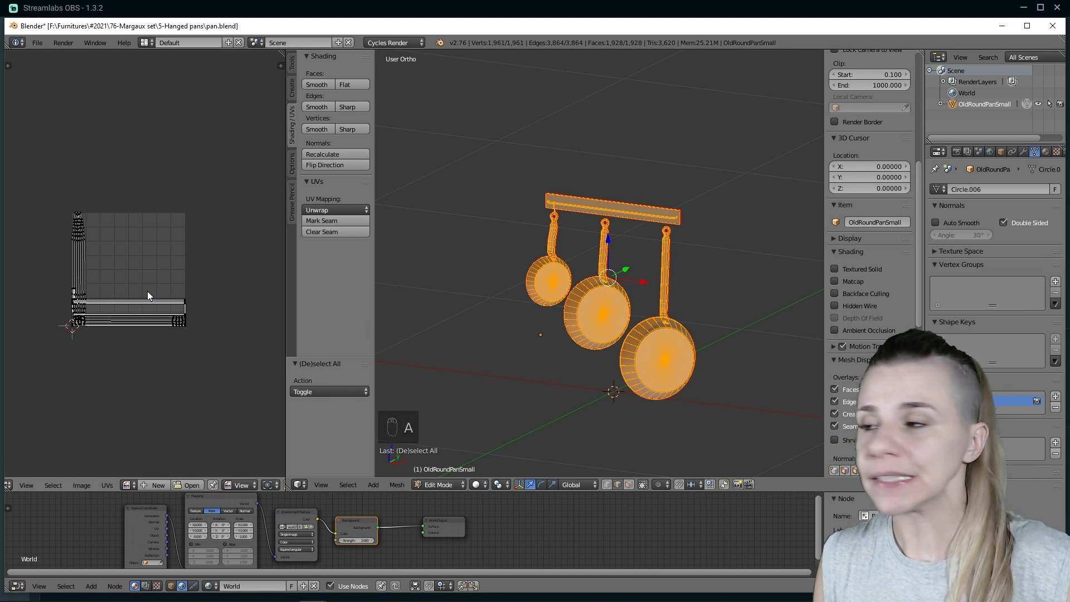
{"action": "key", "text": "u"}
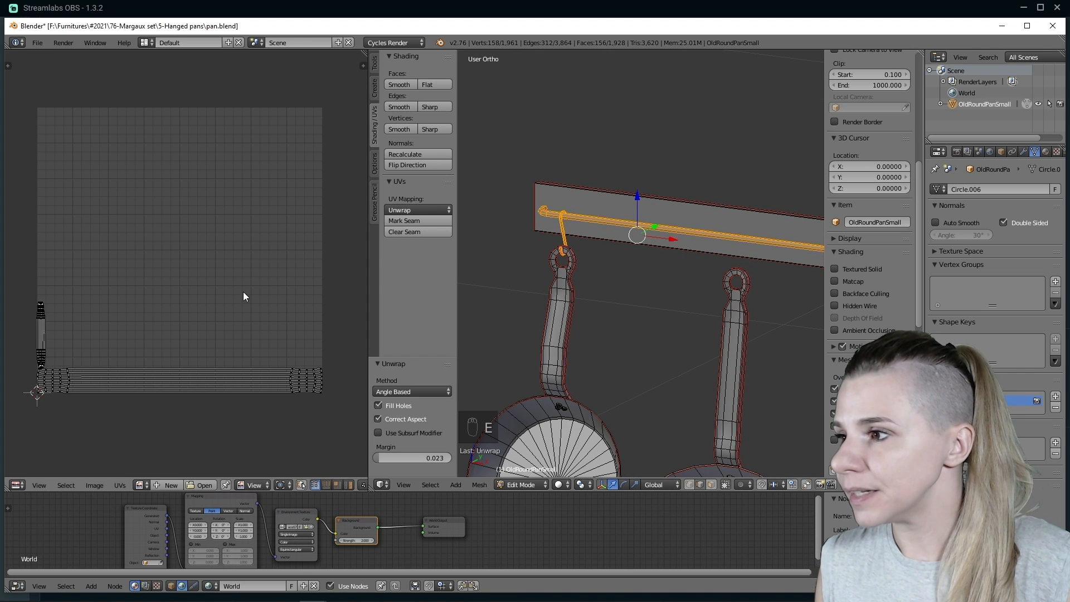
{"action": "left_click", "coordinate": [410, 391]}
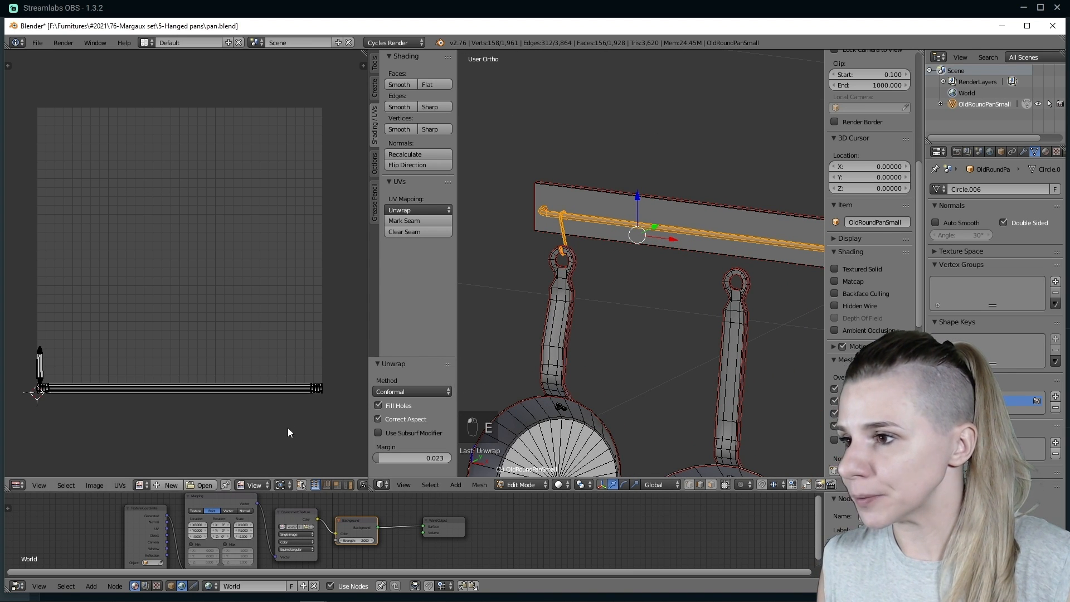
{"action": "key", "text": "a"}
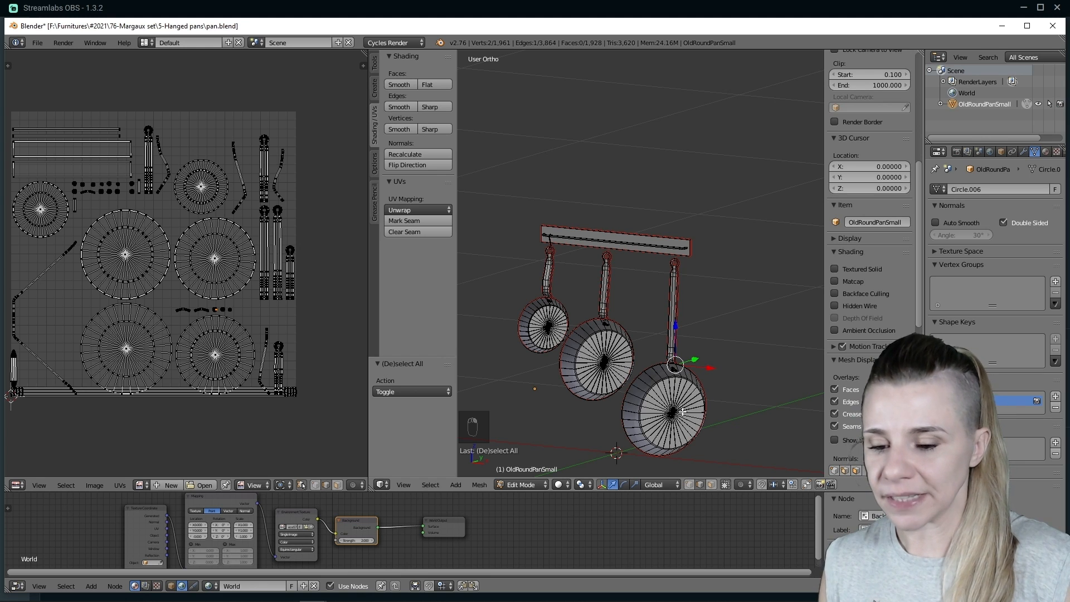
{"action": "key", "text": "NUMPAD_PERIOD"}
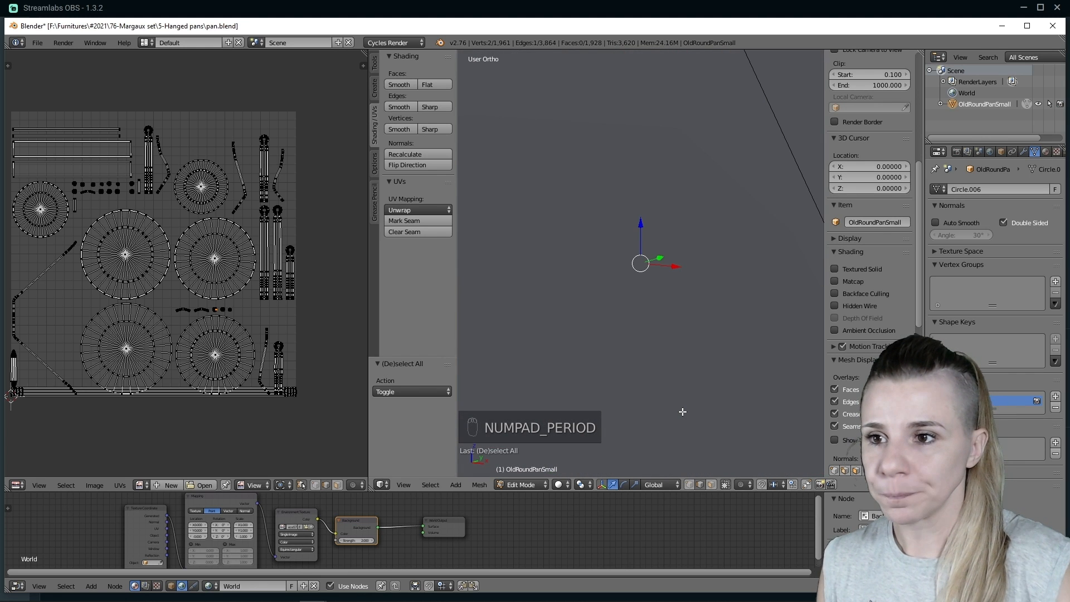
{"action": "key", "text": "NUMPAD_PERIOD"}
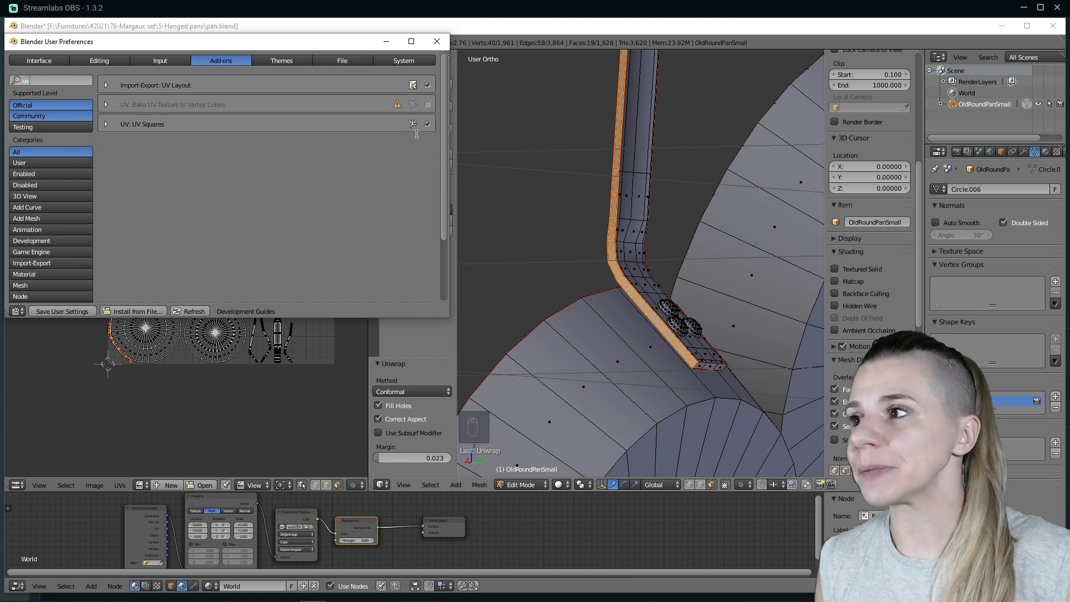
{"action": "left_click", "coordinate": [435, 41]}
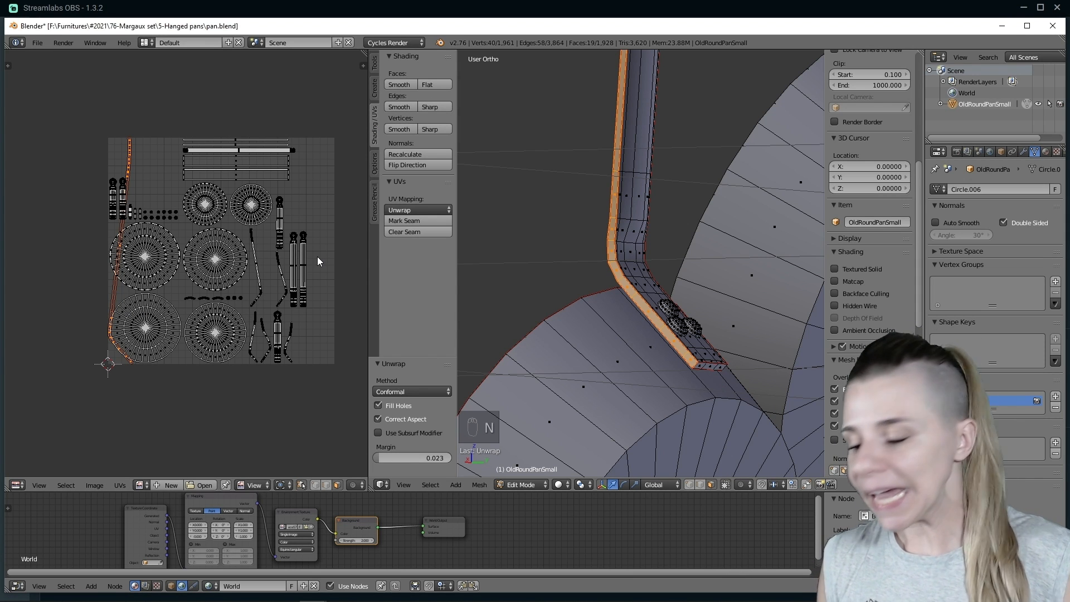
{"action": "left_click", "coordinate": [305, 308]}
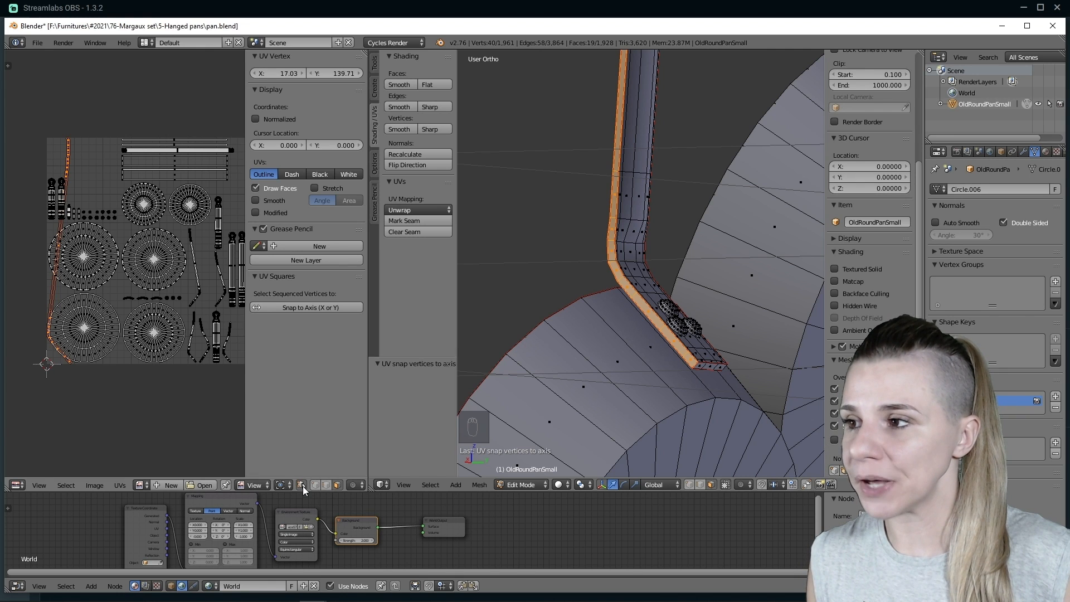
{"action": "left_click", "coordinate": [305, 308]}
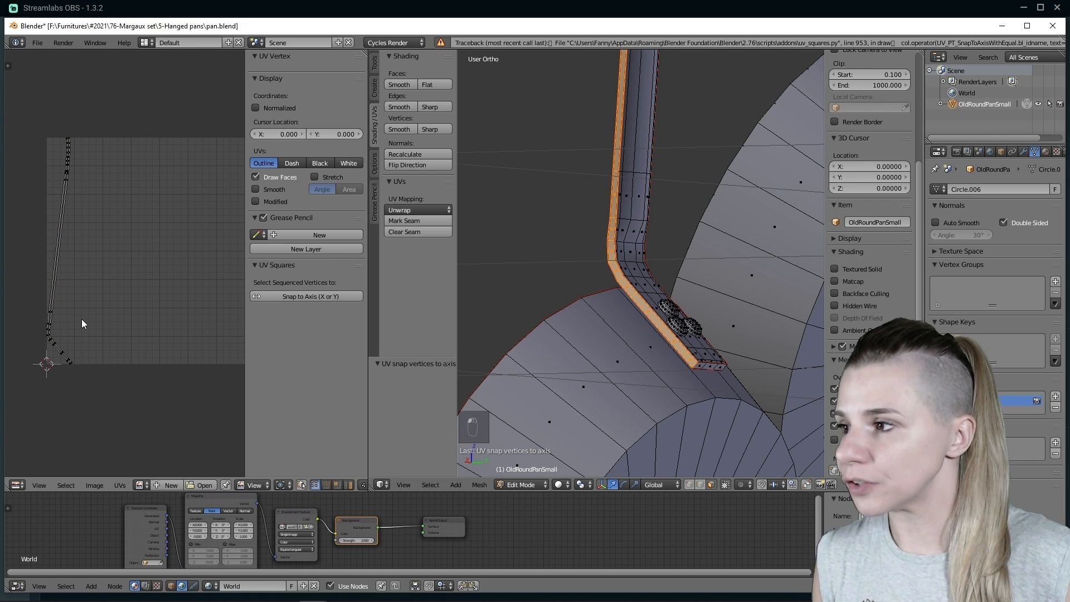
{"action": "key", "text": "a"}
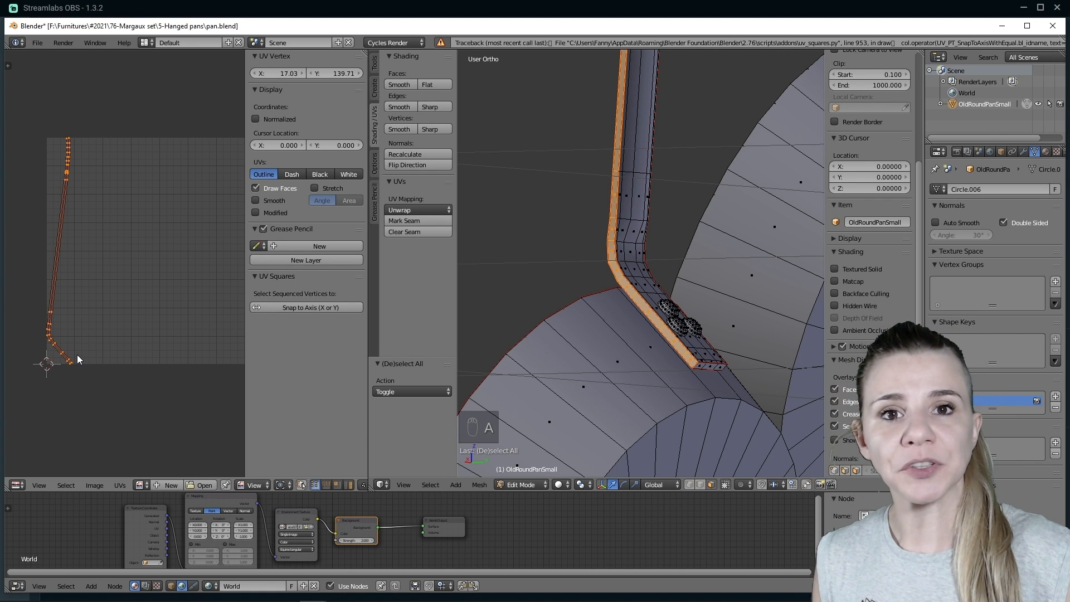
{"action": "left_click", "coordinate": [305, 307]}
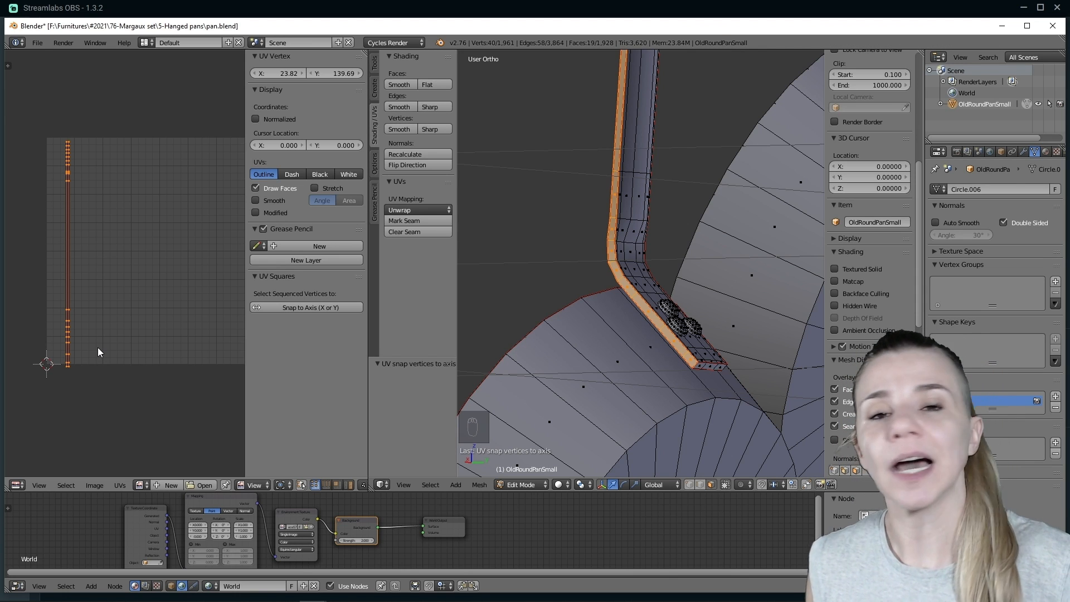
{"action": "key", "text": "ctrl+z"}
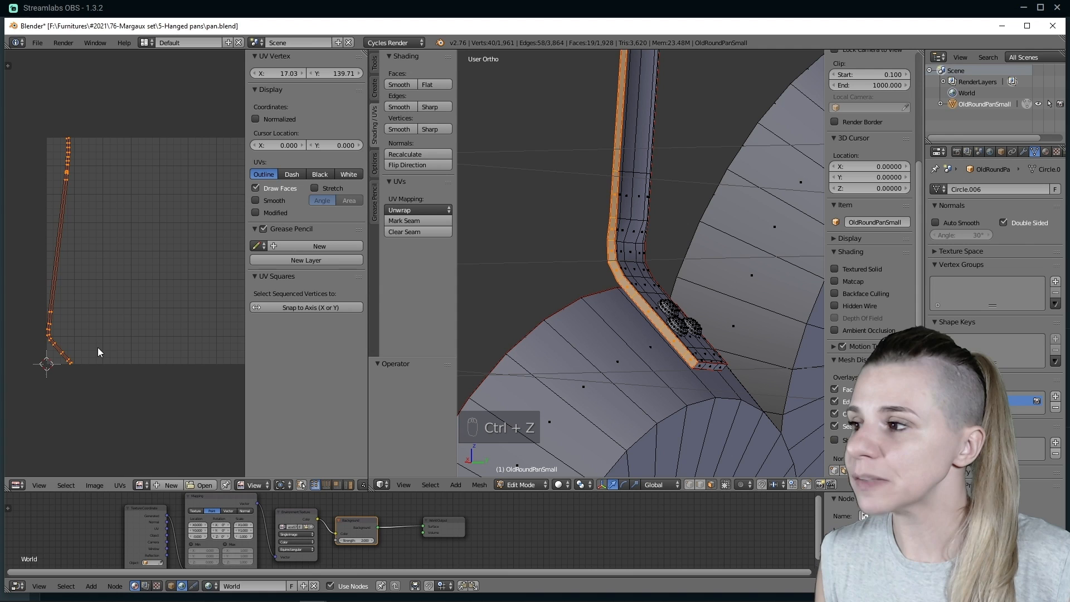
- Scale the selected handle UV points to zero width so they line up vertically
{"action": "left_click", "coordinate": [418, 210]}
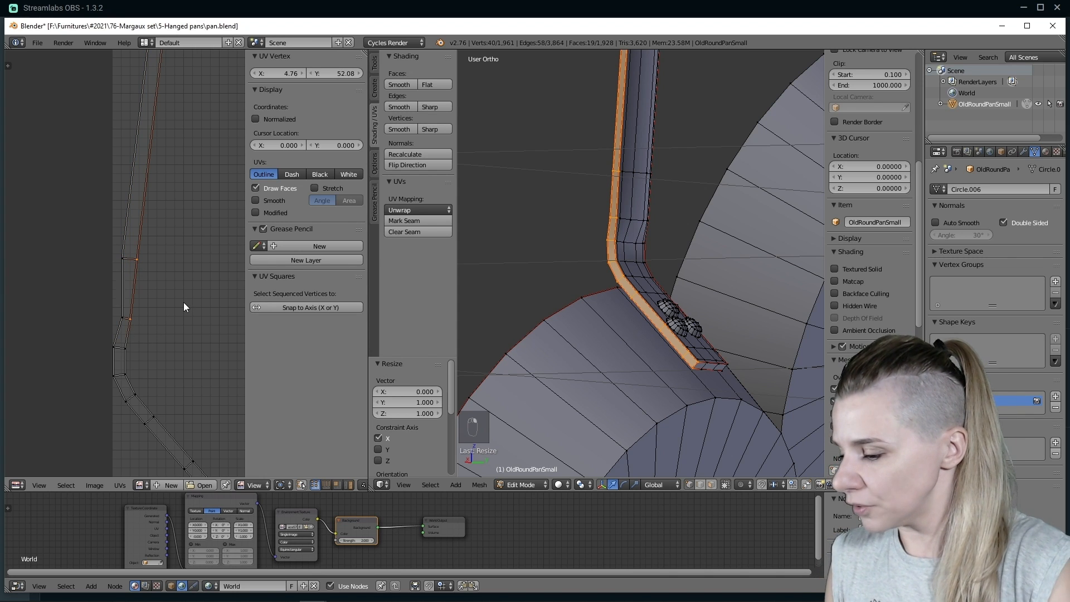
{"action": "key", "text": "s"}
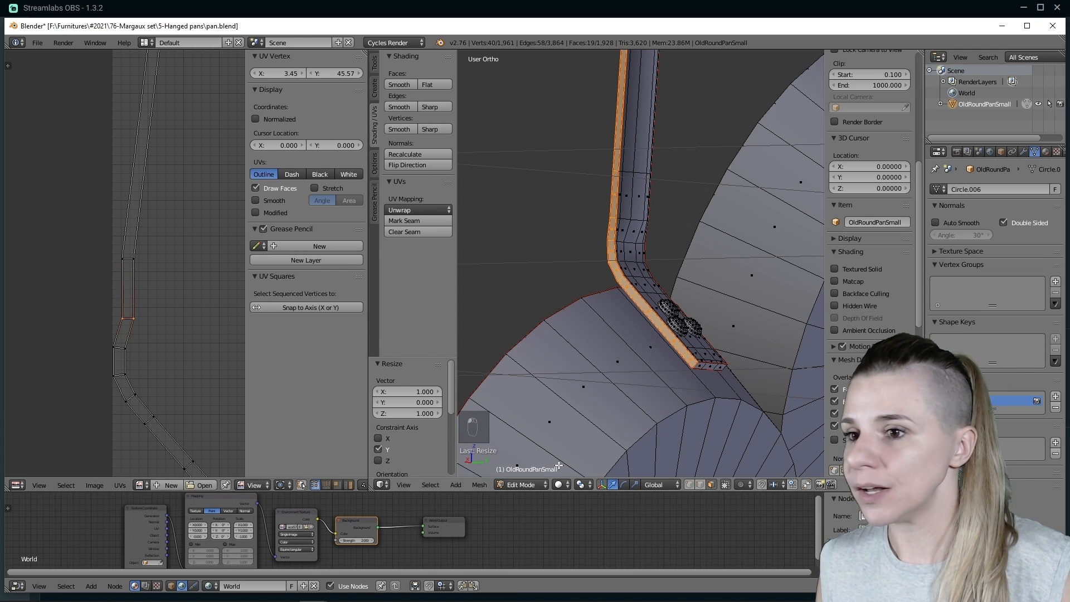
{"action": "key", "text": "a"}
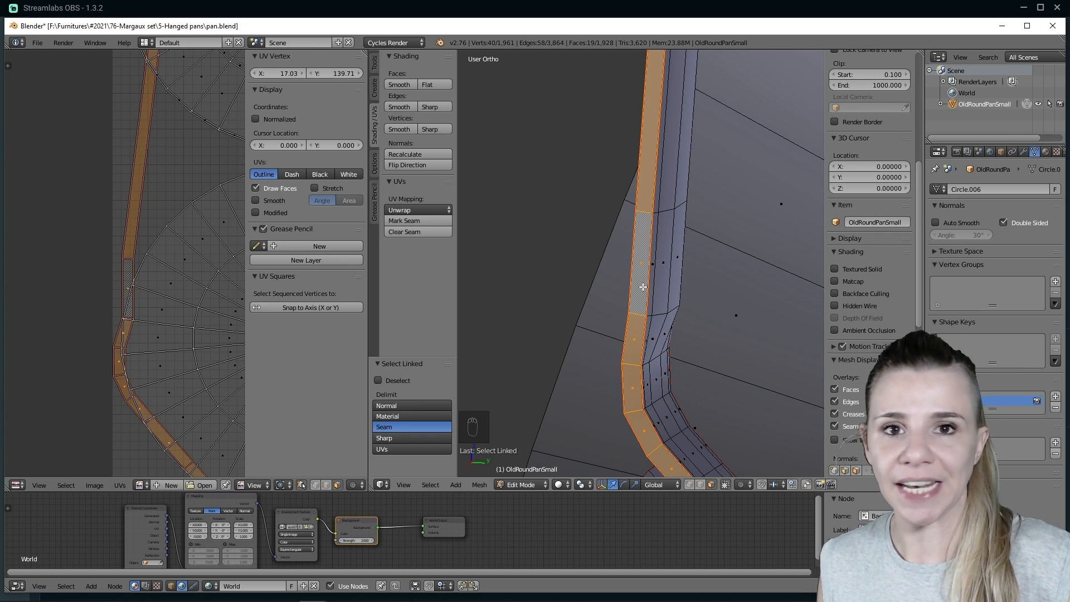
- Unwrap the handle strip with Follow Active Quads at Length Average, then reselect the whole rack mesh
{"action": "left_click", "coordinate": [399, 210]}
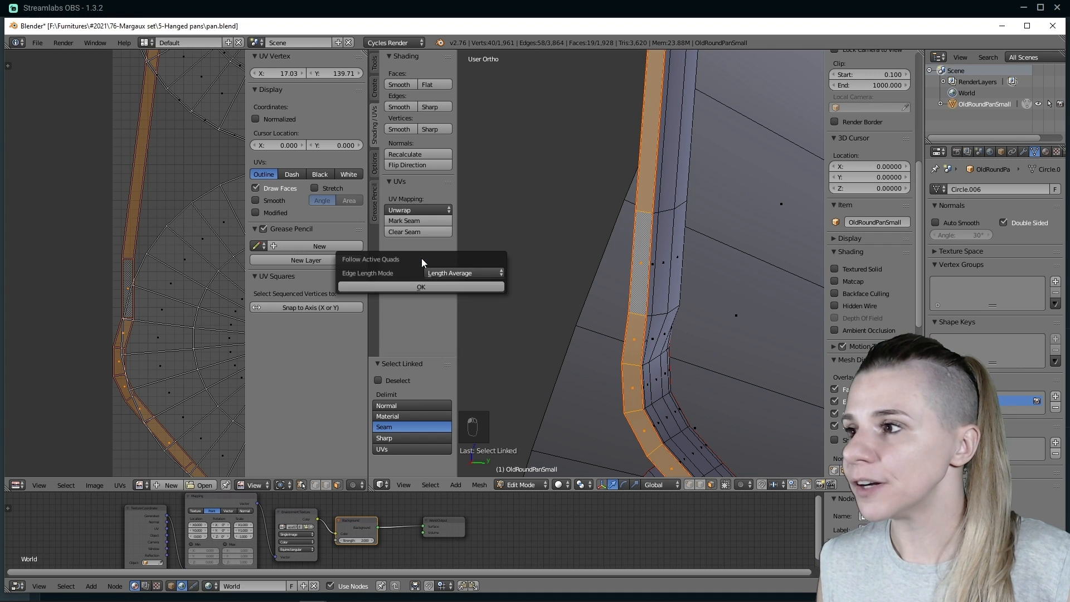
{"action": "left_click", "coordinate": [420, 286]}
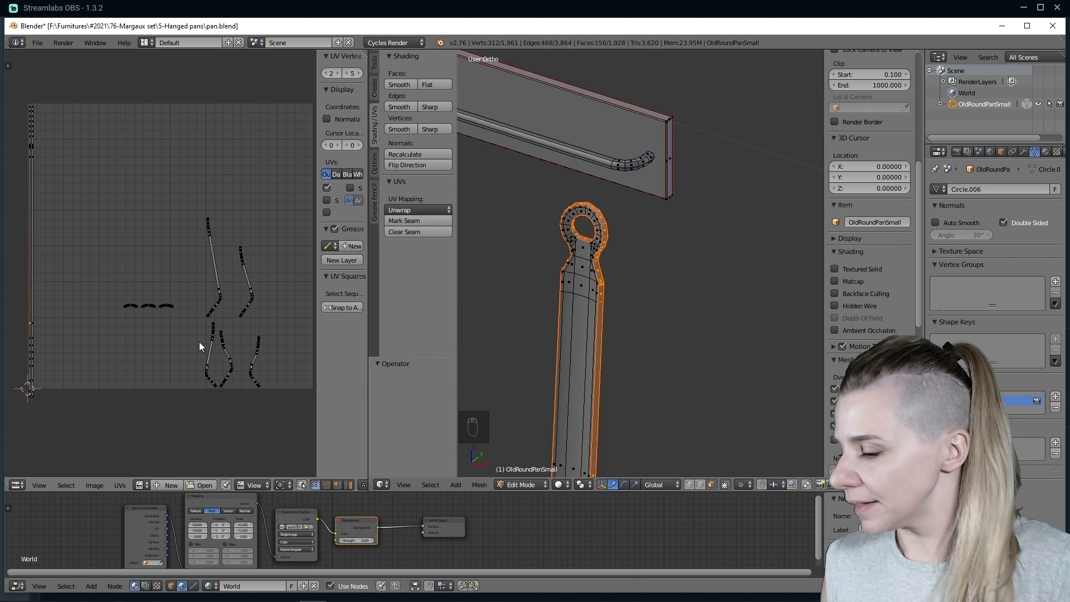
{"action": "key", "text": "a"}
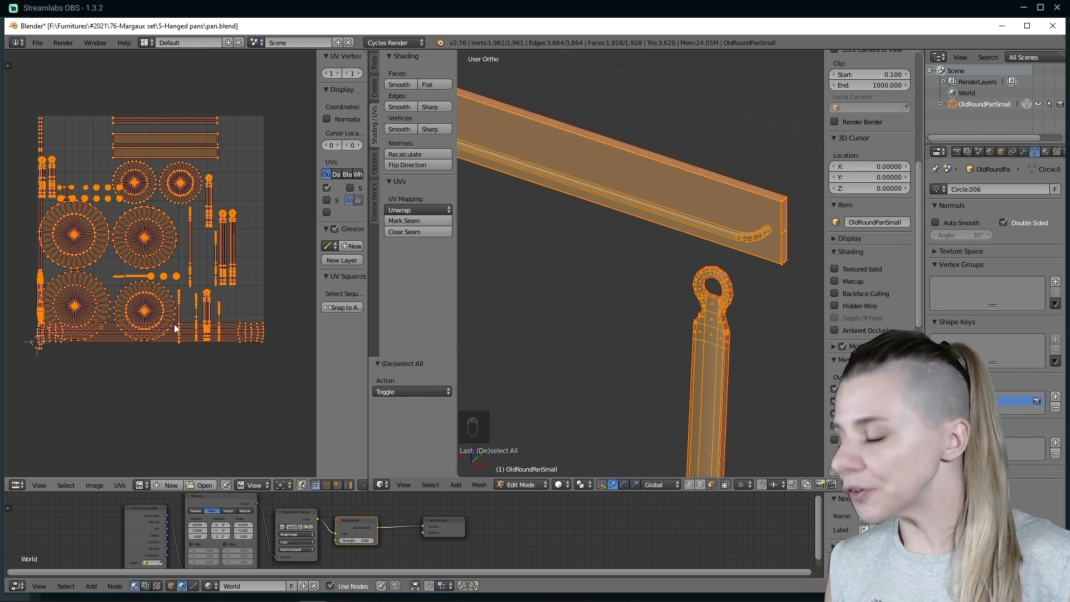
- Pack all the pan UV islands into the texture square with a 0.042 margin
{"action": "key", "text": "ctrl+p"}
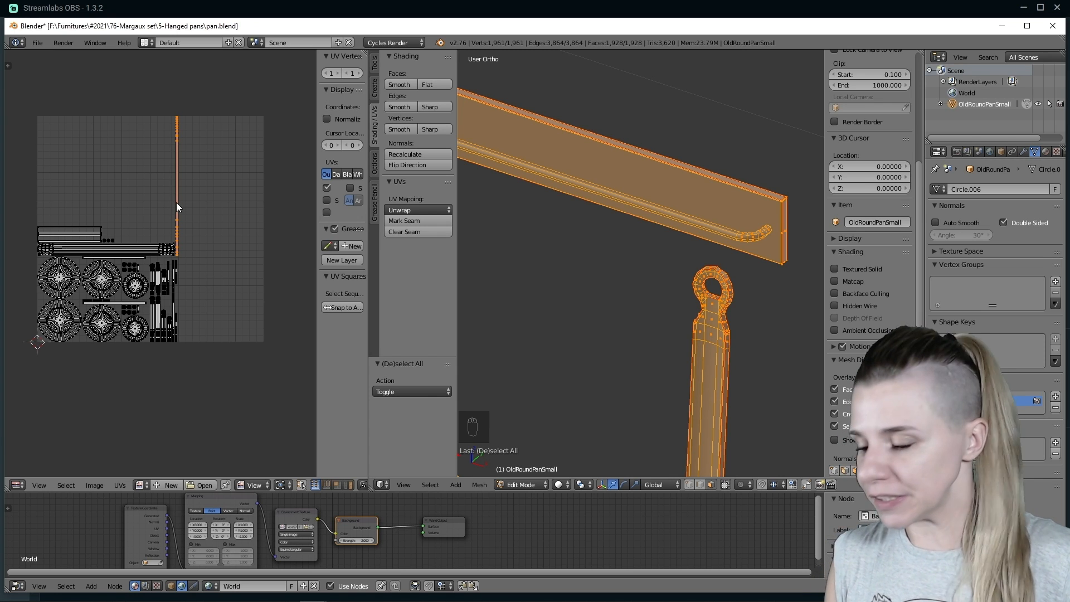
{"action": "key", "text": "r"}
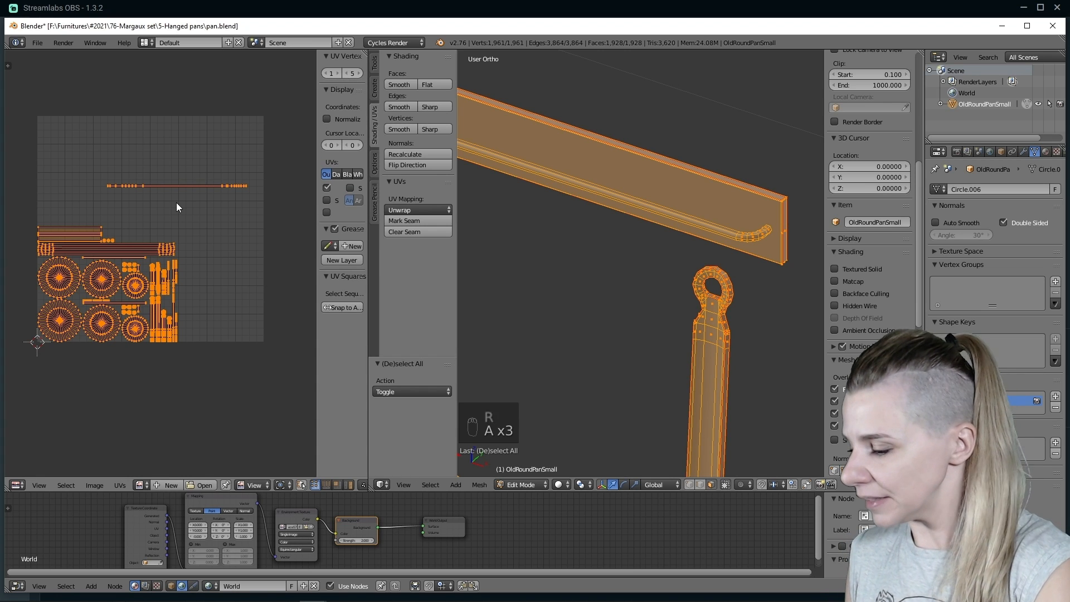
{"action": "key", "text": "ctrl+p"}
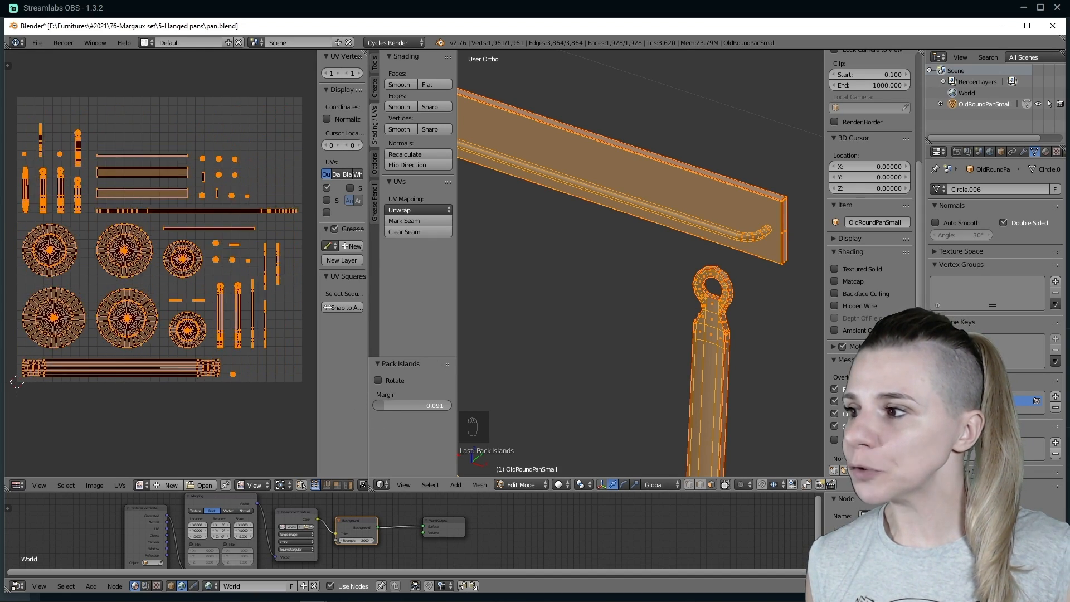
{"action": "key", "text": "backspace"}
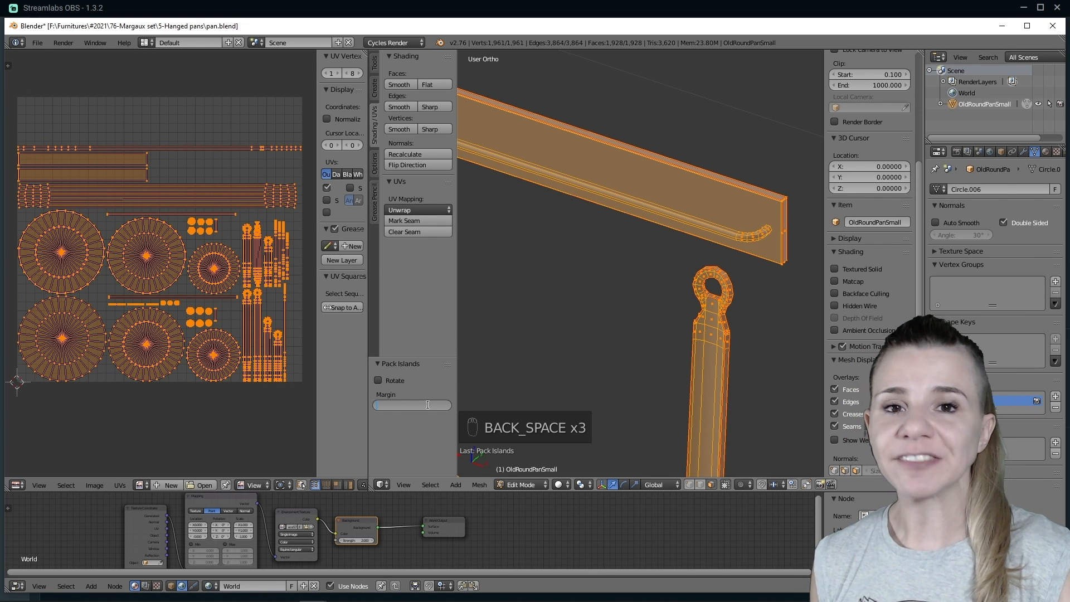
{"action": "key", "text": "backspace"}
{"action": "type", "text": "0.042"}
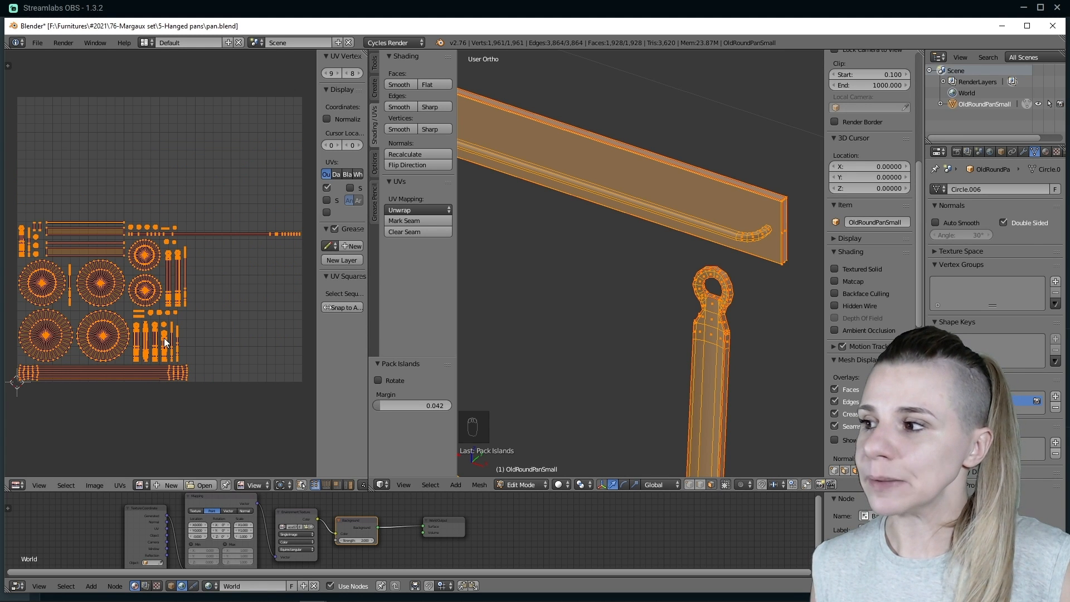
{"action": "mouse_move", "coordinate": [400, 427]}
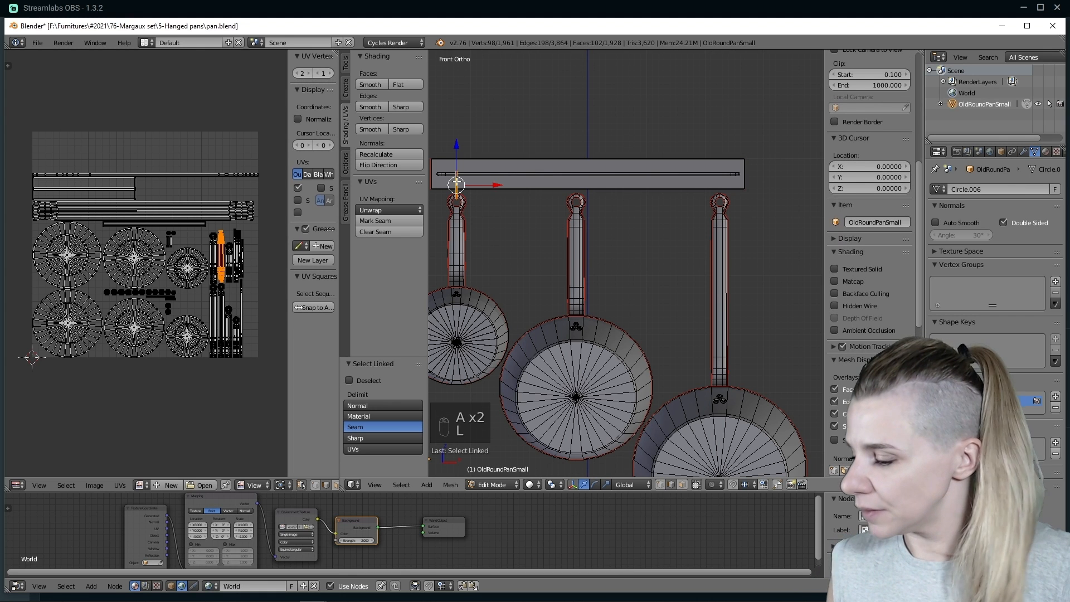
- Select the seam-delimited pan piece under the cursor from the front view
{"action": "key", "text": "shift+d"}
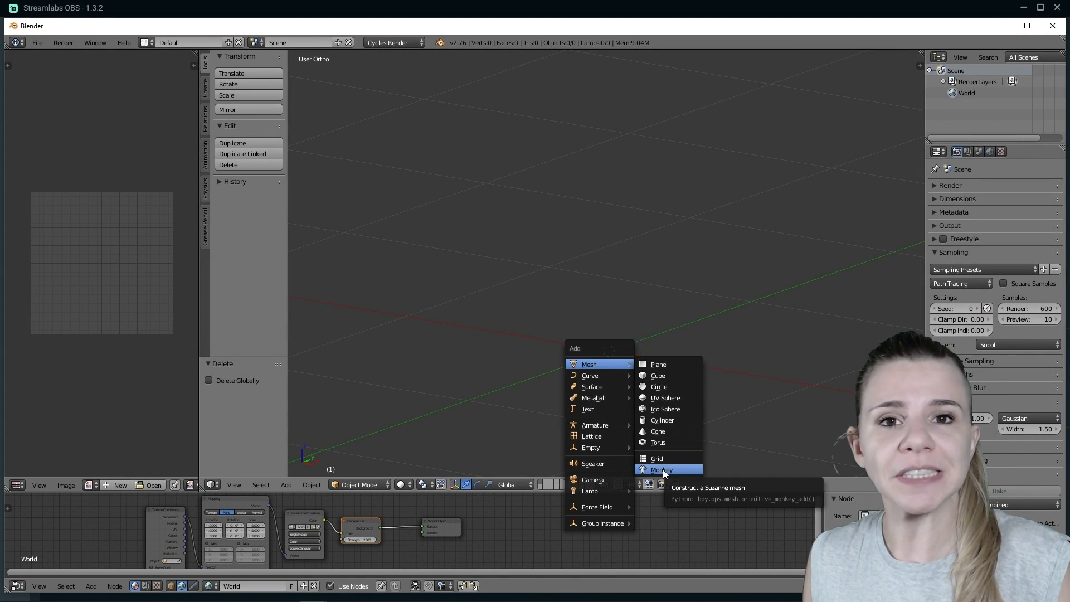
- Add the Suzanne monkey mesh and unwrap it seamlessly into one large island plus two eye islands
{"action": "left_click", "coordinate": [661, 470]}
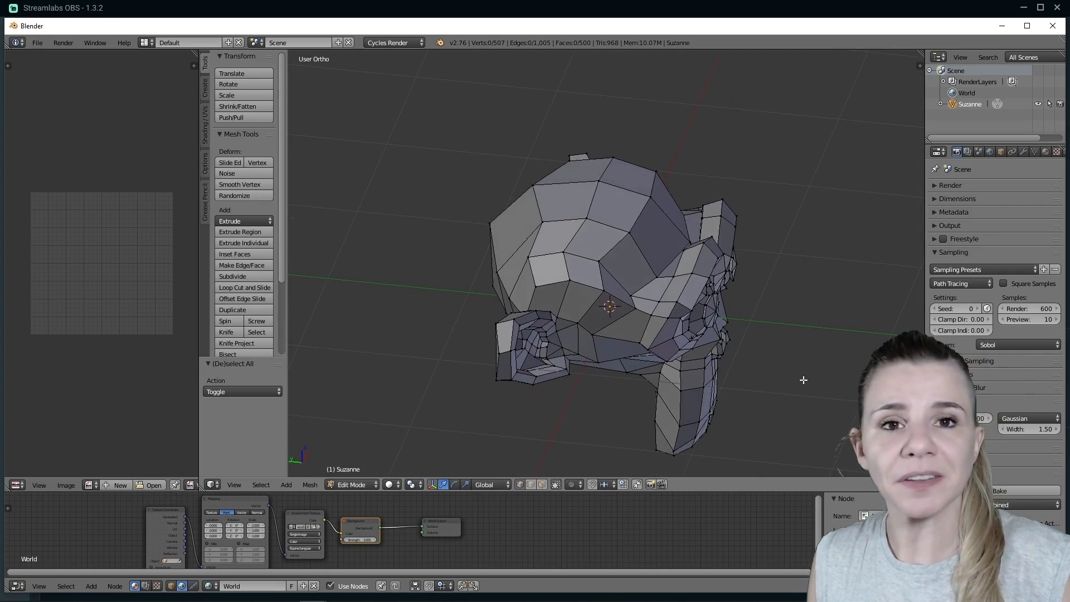
{"action": "left_click", "coordinate": [351, 485]}
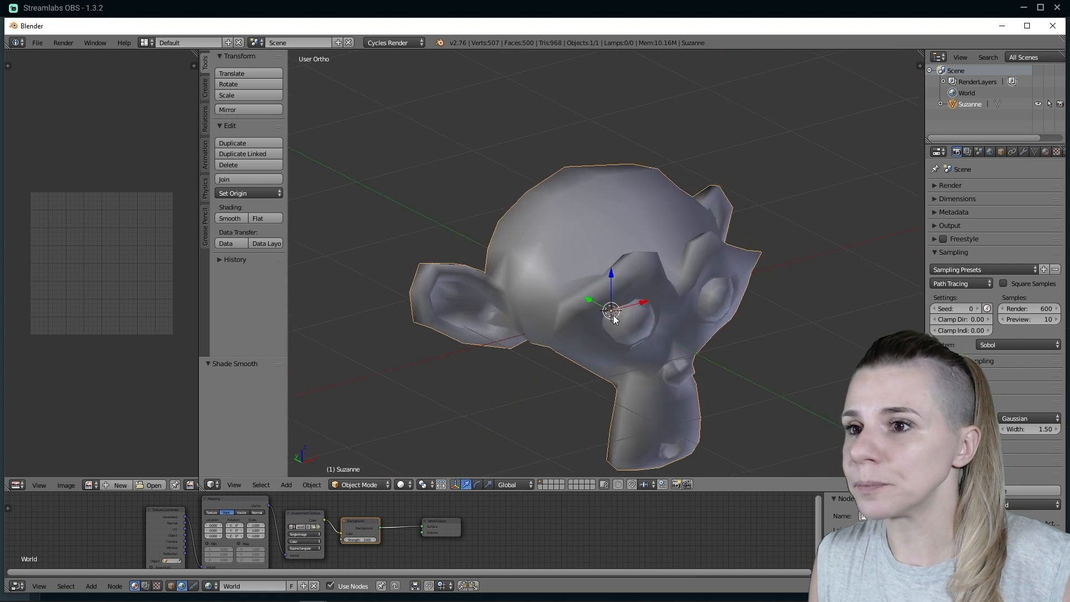
{"action": "key", "text": "Tab"}
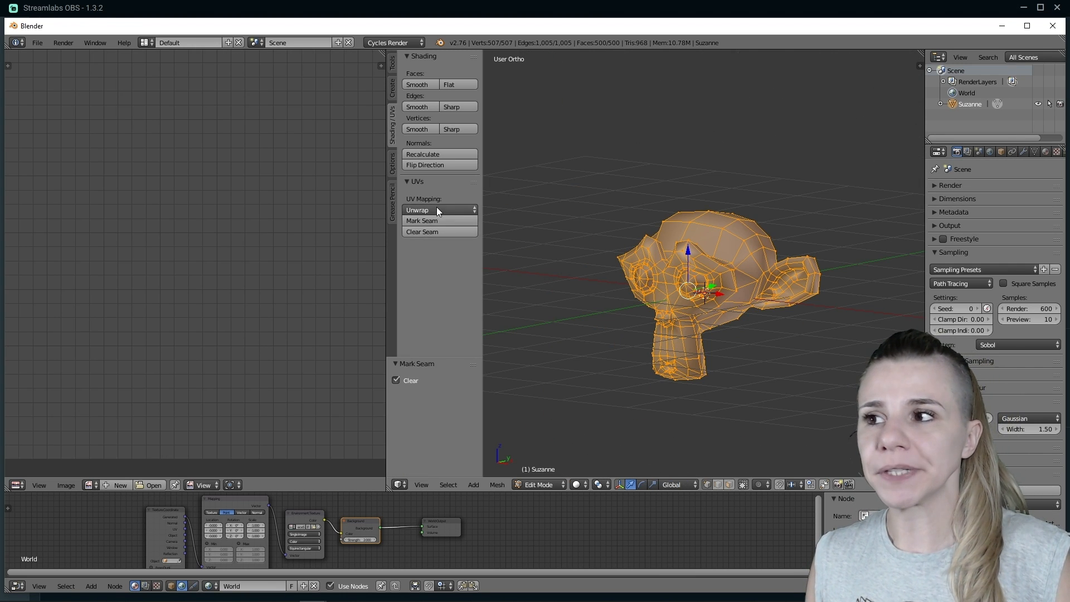
{"action": "left_click", "coordinate": [421, 209]}
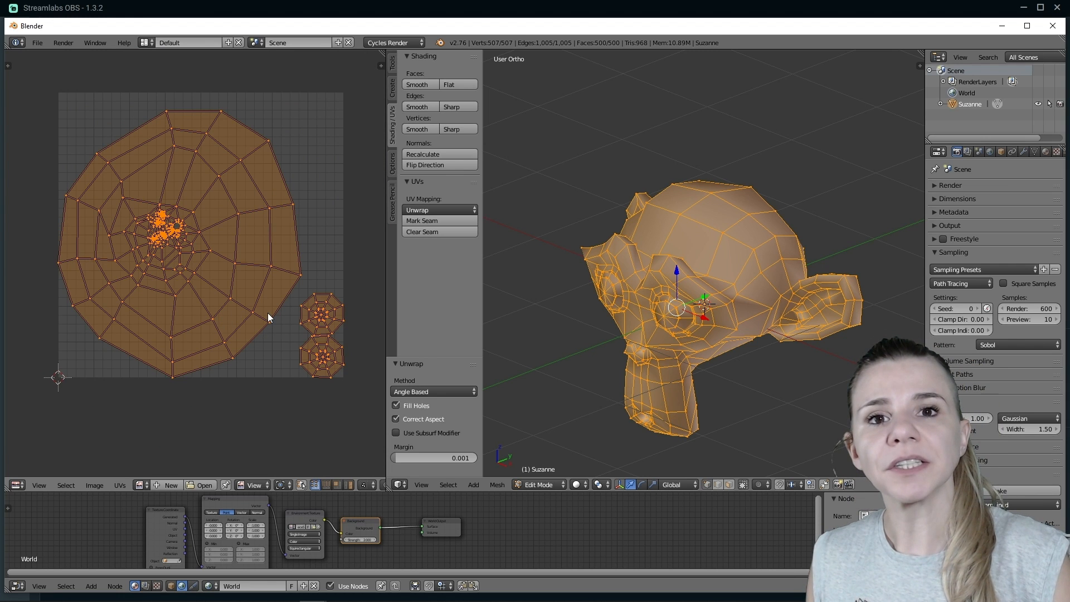
{"action": "mouse_move", "coordinate": [232, 332]}
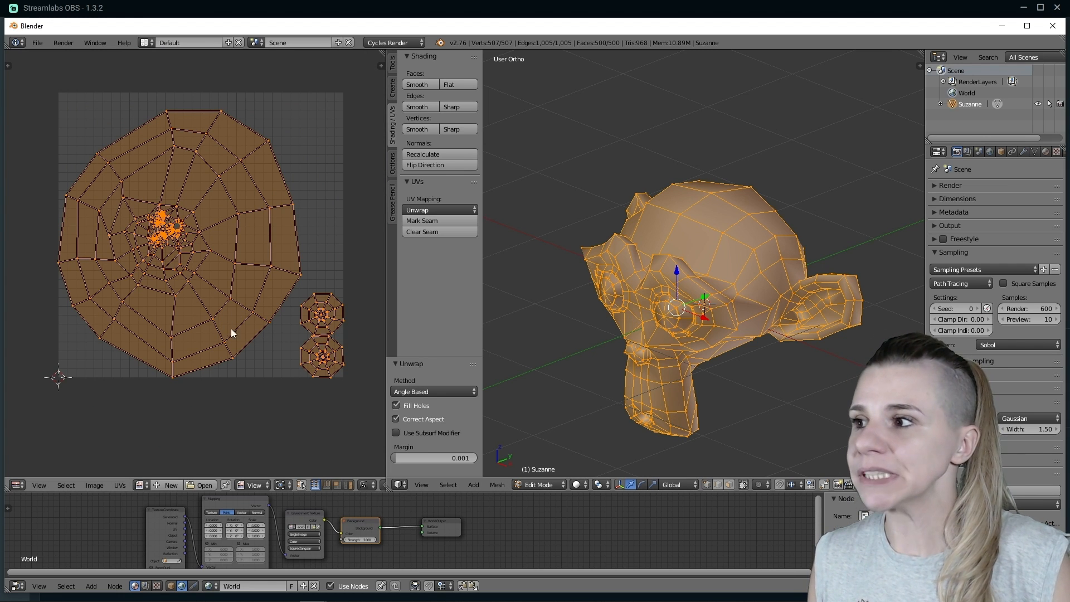
{"action": "key", "text": "alt+a"}
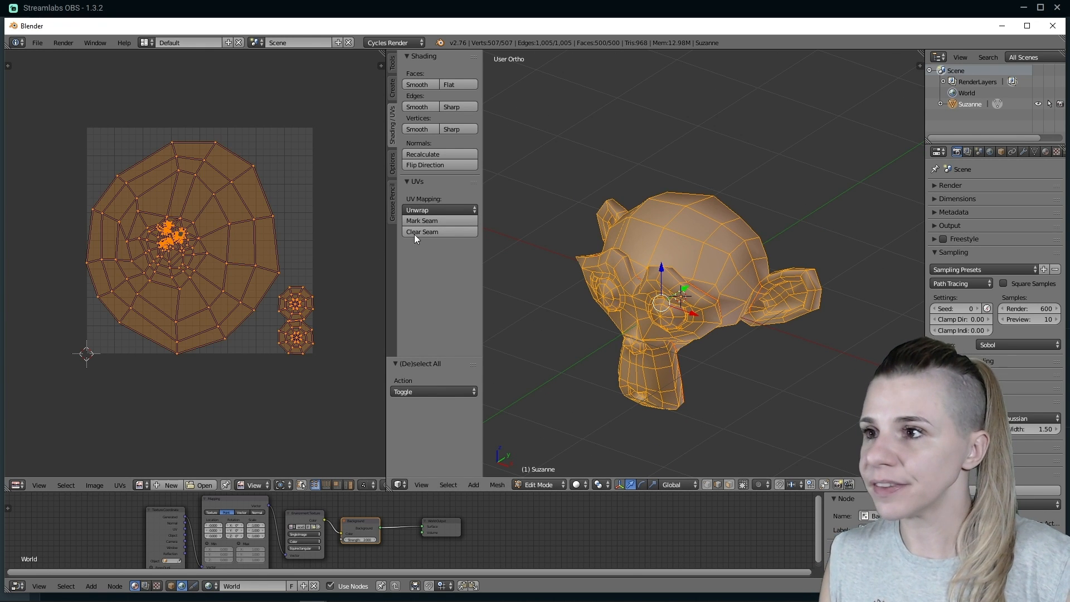
- Finish the ear seam and unwrap all of Suzanne into separate face, ear and eye islands
{"action": "left_click", "coordinate": [418, 209]}
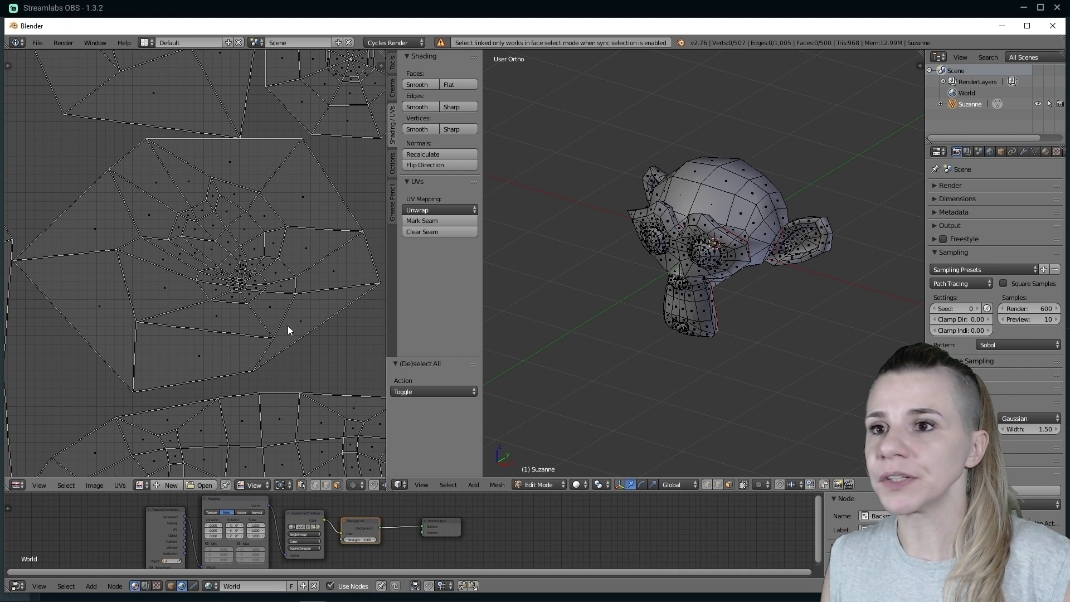
{"action": "left_click", "coordinate": [822, 242]}
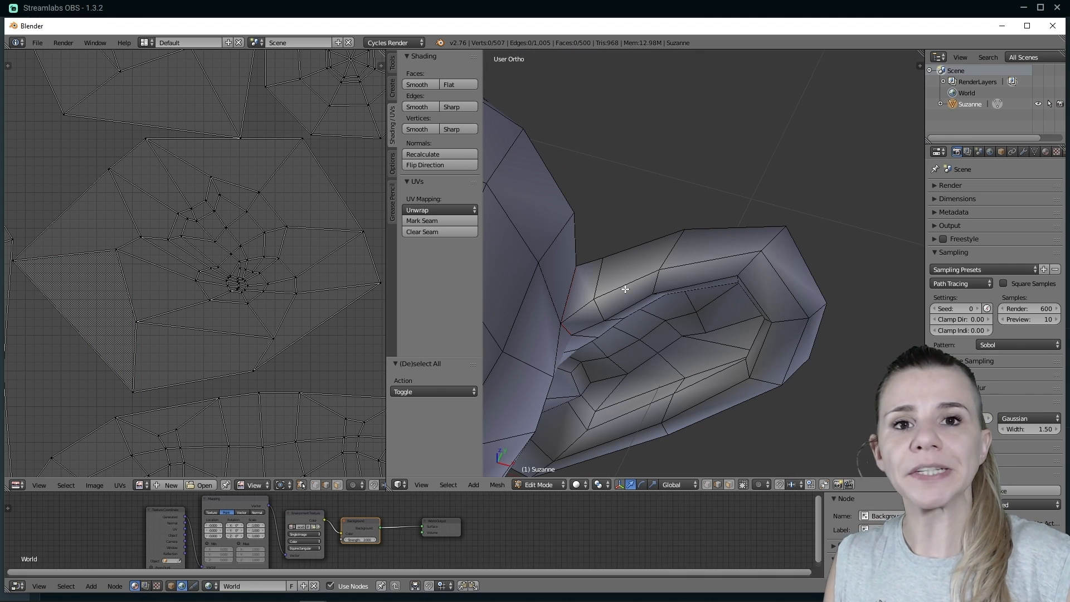
{"action": "left_click", "coordinate": [624, 289]}
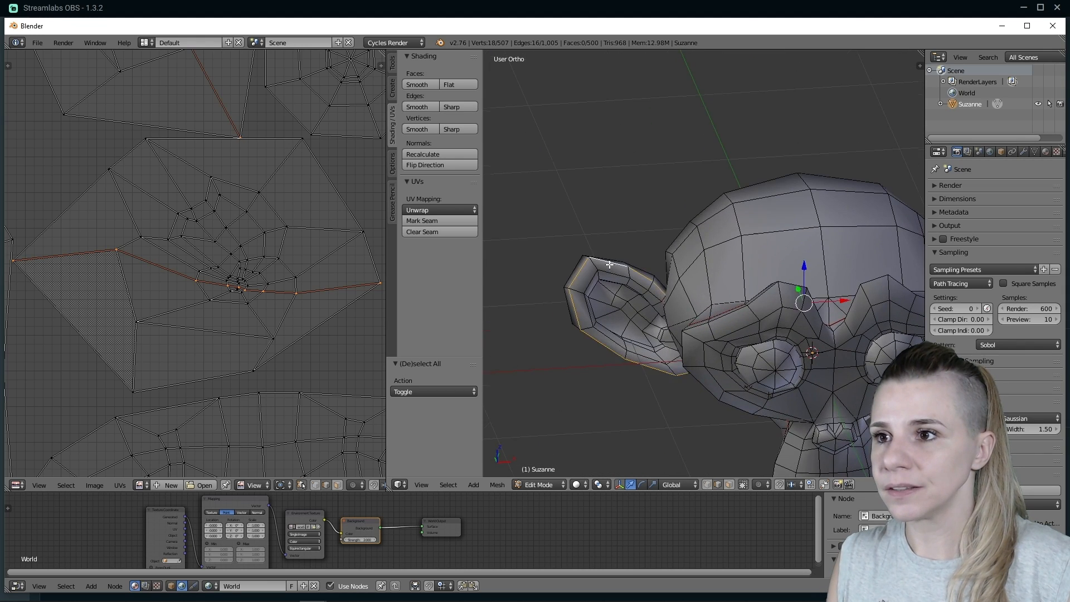
{"action": "key", "text": "a"}
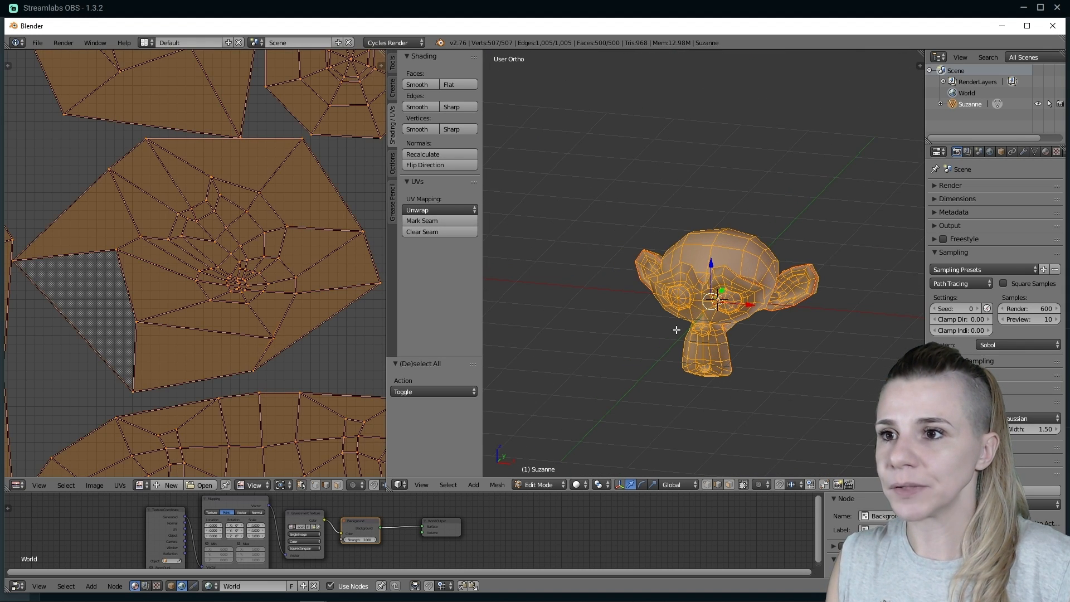
{"action": "left_click", "coordinate": [416, 209]}
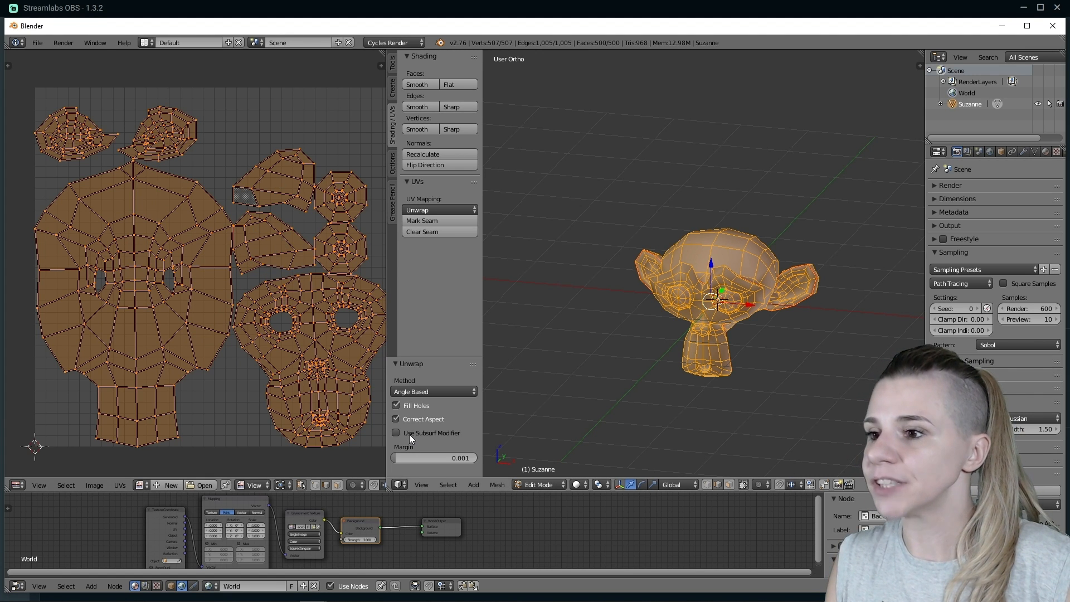
{"action": "left_click_drag", "start_coordinate": [409, 457], "coordinate": [460, 457]}
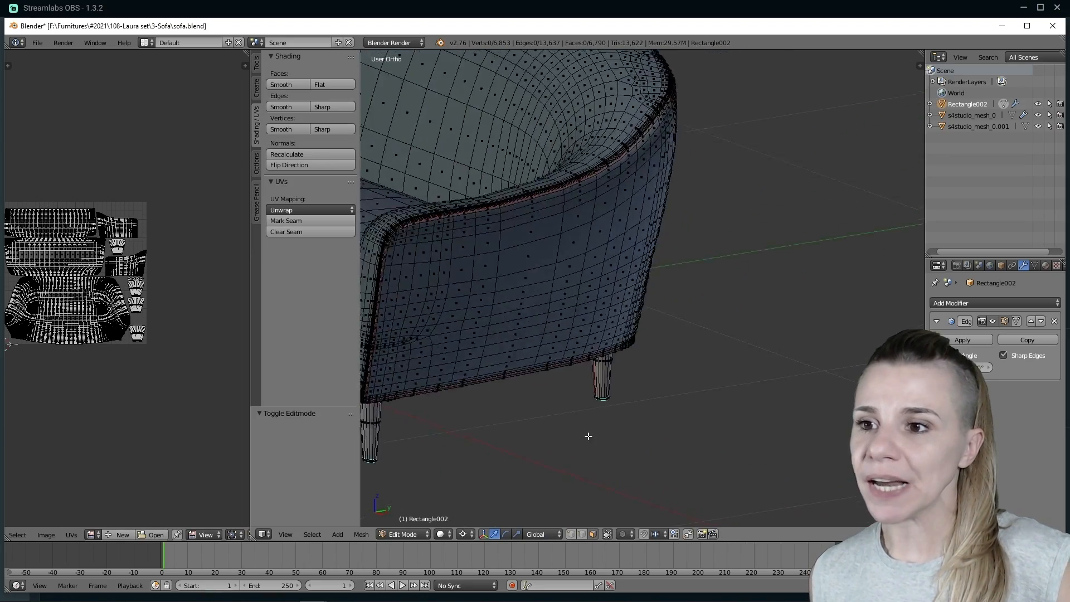
- Orbit around the sofa model to inspect it before showing it in Substance 3D Painter
{"action": "left_click_drag", "start_coordinate": [589, 437], "coordinate": [698, 421]}
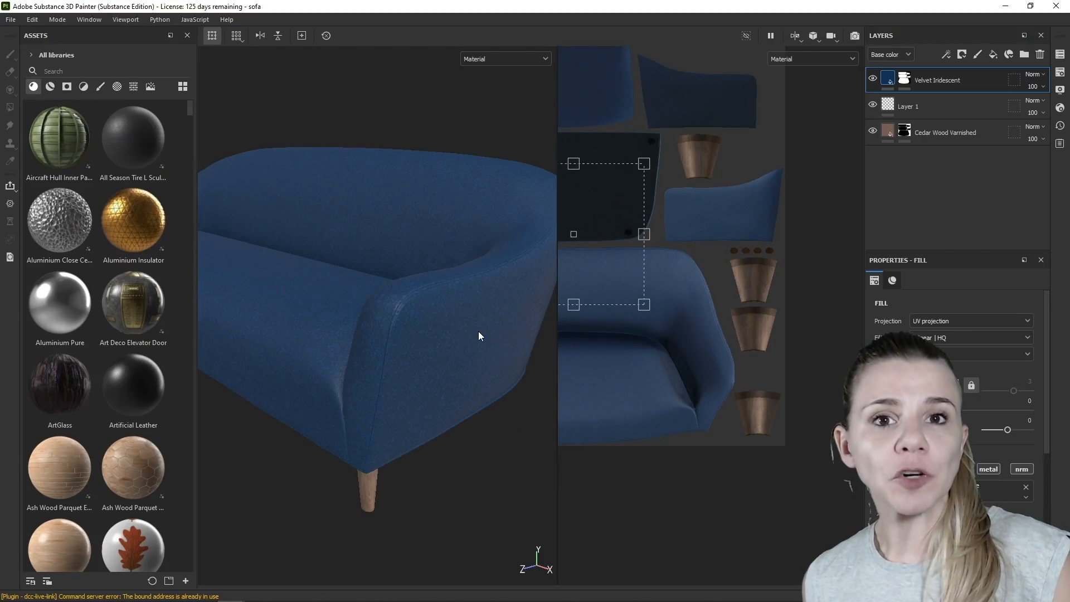
{"action": "mouse_move", "coordinate": [416, 391]}
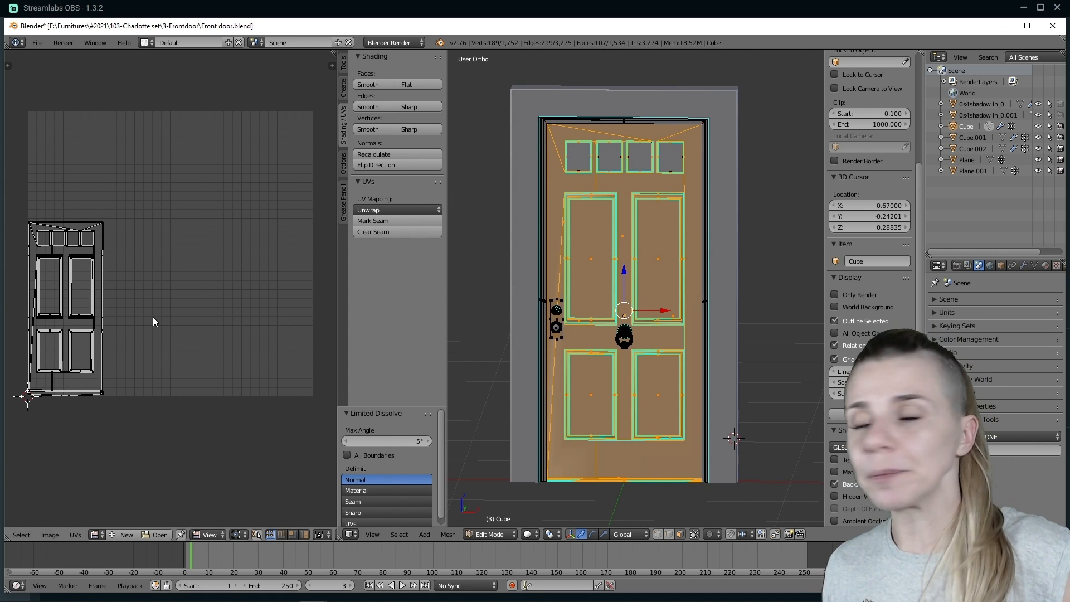
- Unwrap the door mesh with Project From View from the front orthographic viewpoint
{"action": "left_click", "coordinate": [367, 209]}
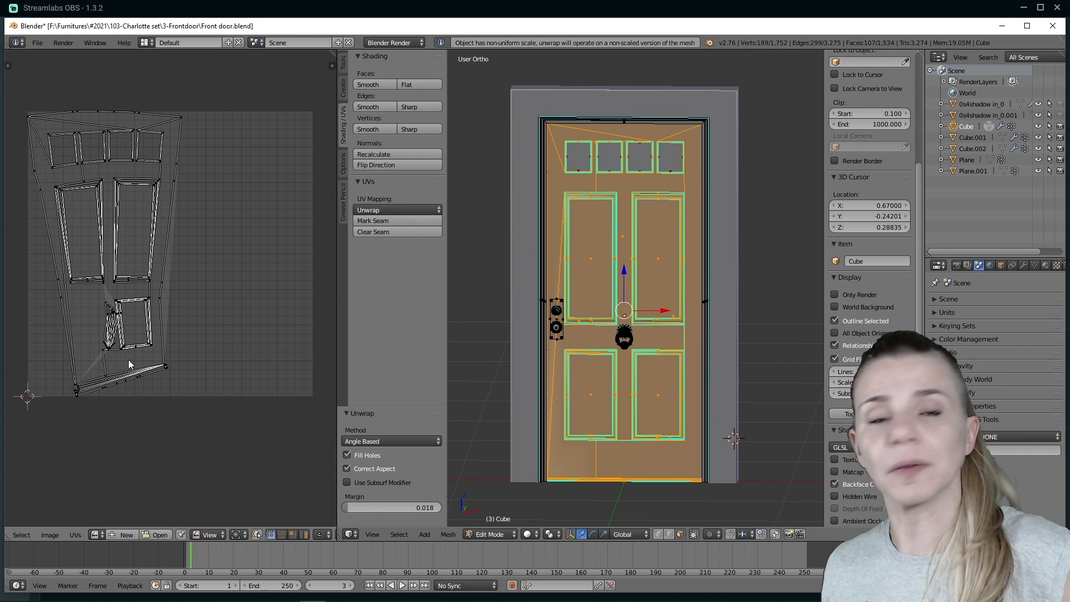
{"action": "left_click", "coordinate": [367, 210]}
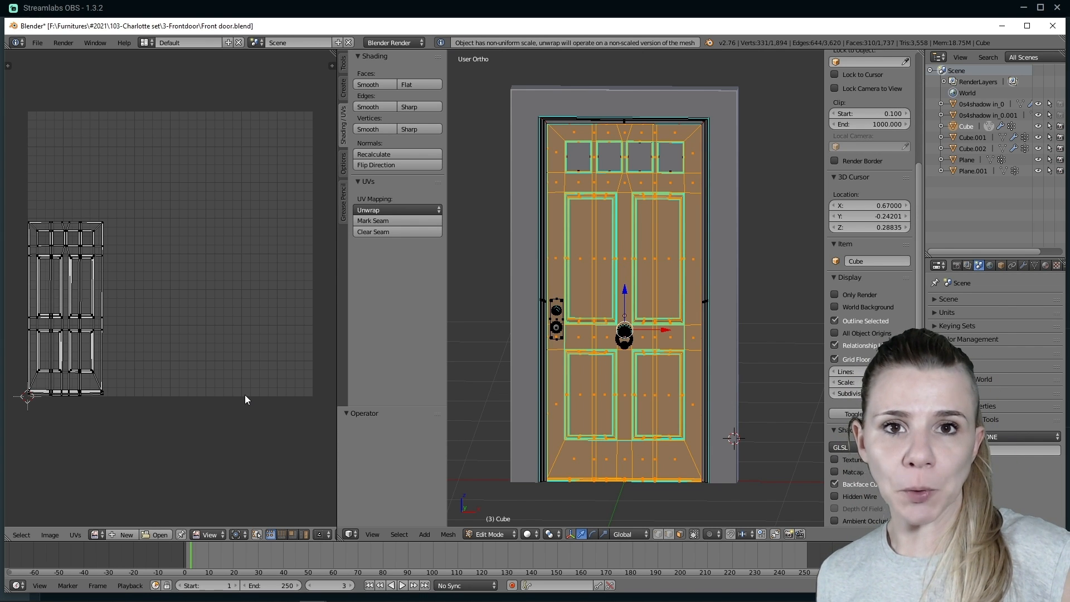
{"action": "left_click", "coordinate": [367, 209]}
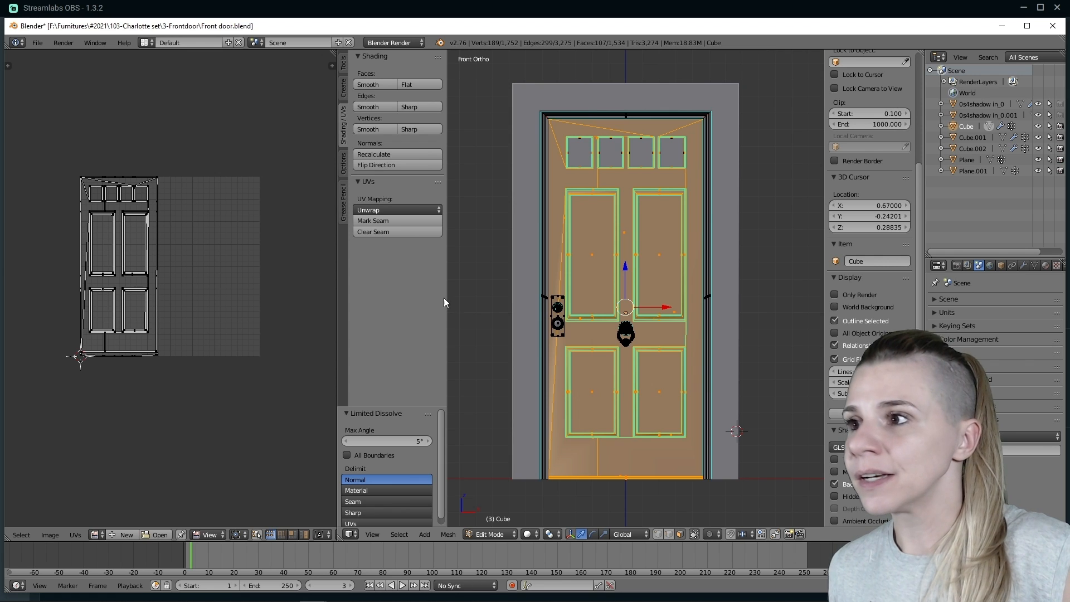
{"action": "left_click", "coordinate": [396, 210]}
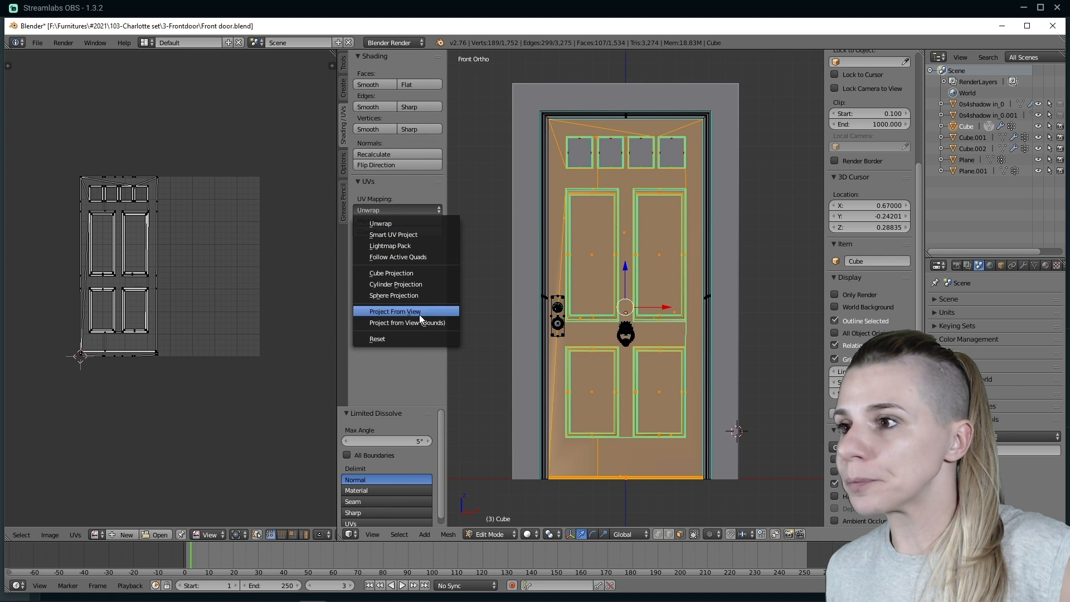
{"action": "left_click", "coordinate": [395, 311]}
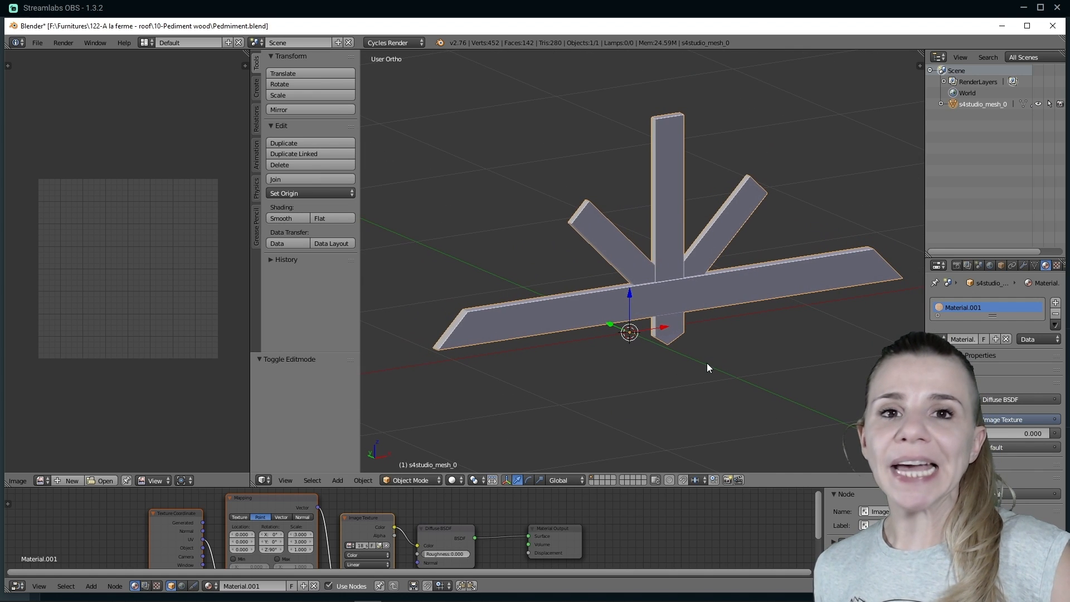
{"action": "key", "text": "Tab"}
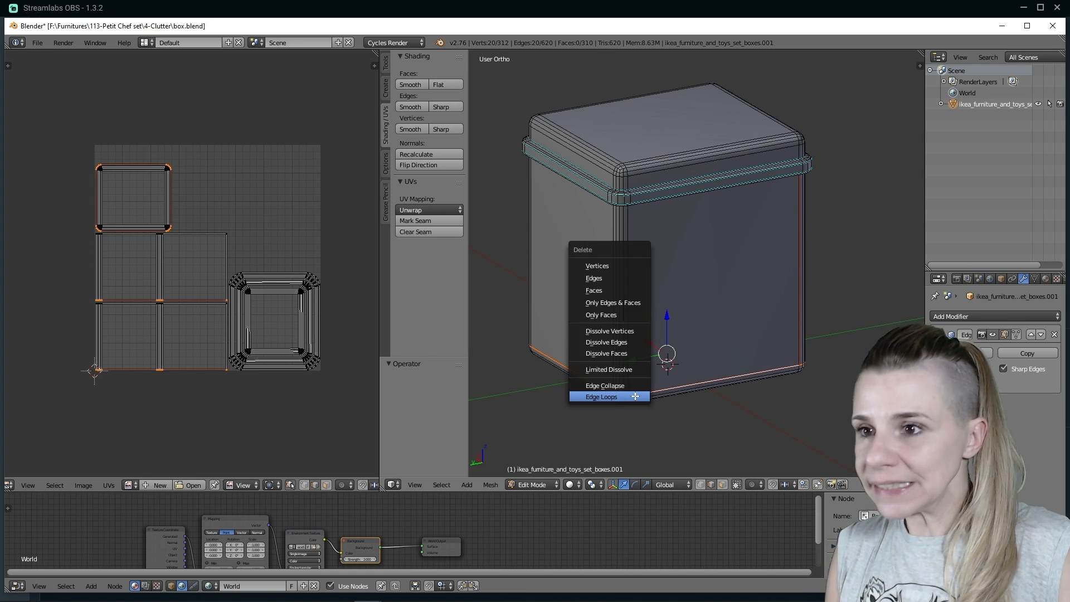
- Delete the selected extra edge loops from the bevelled box
{"action": "left_click", "coordinate": [601, 397]}
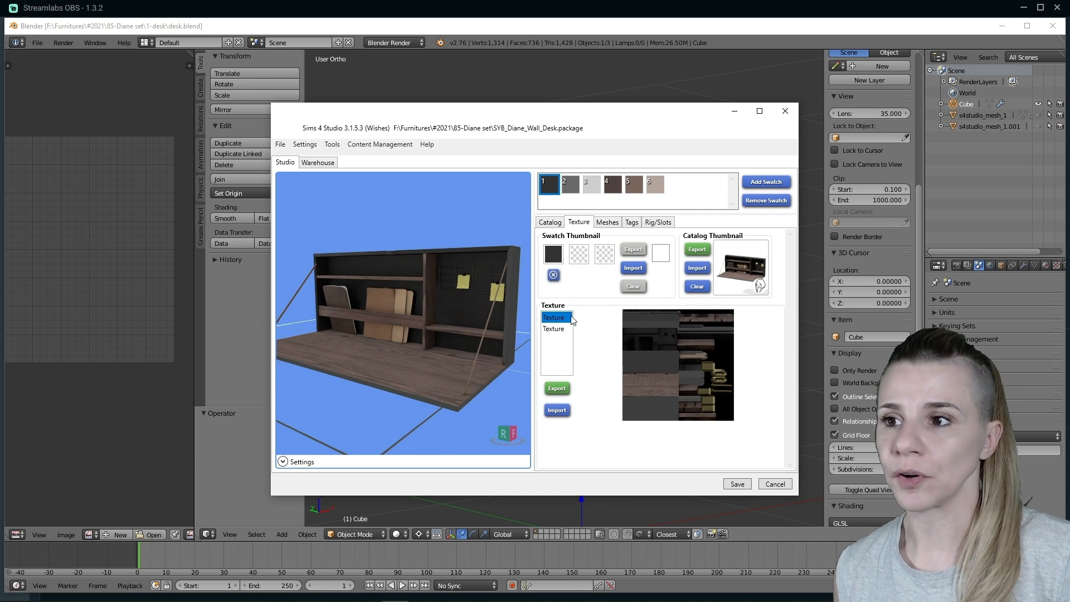
- Select the wall desk's first Texture entry to show its diffuse image
{"action": "left_click", "coordinate": [554, 328]}
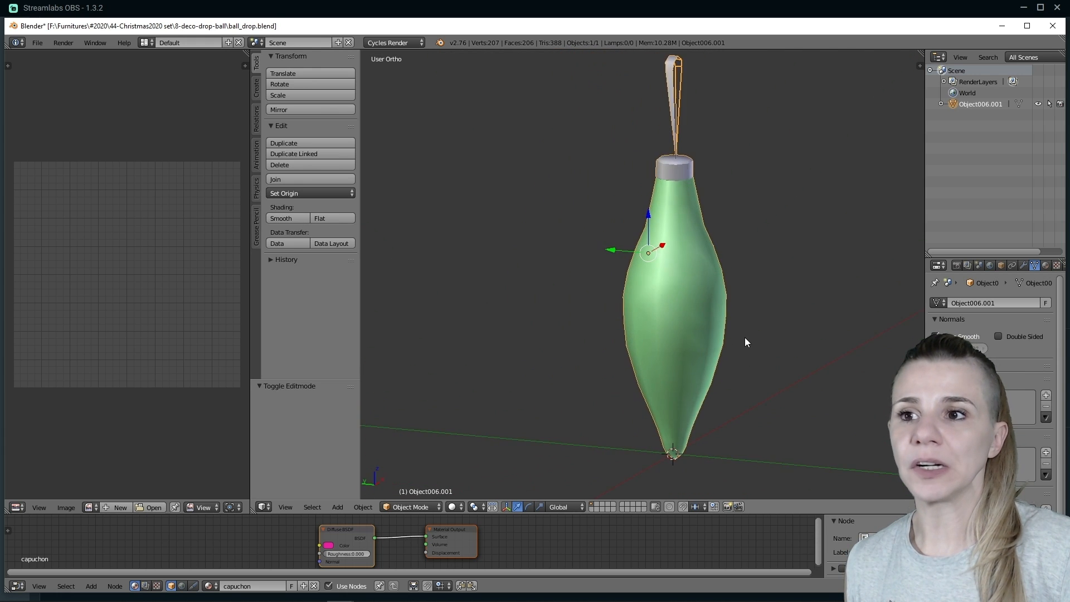
- Select the ornament's seam-bounded green body and unwrap it into a round UV island
{"action": "key", "text": "Tab"}
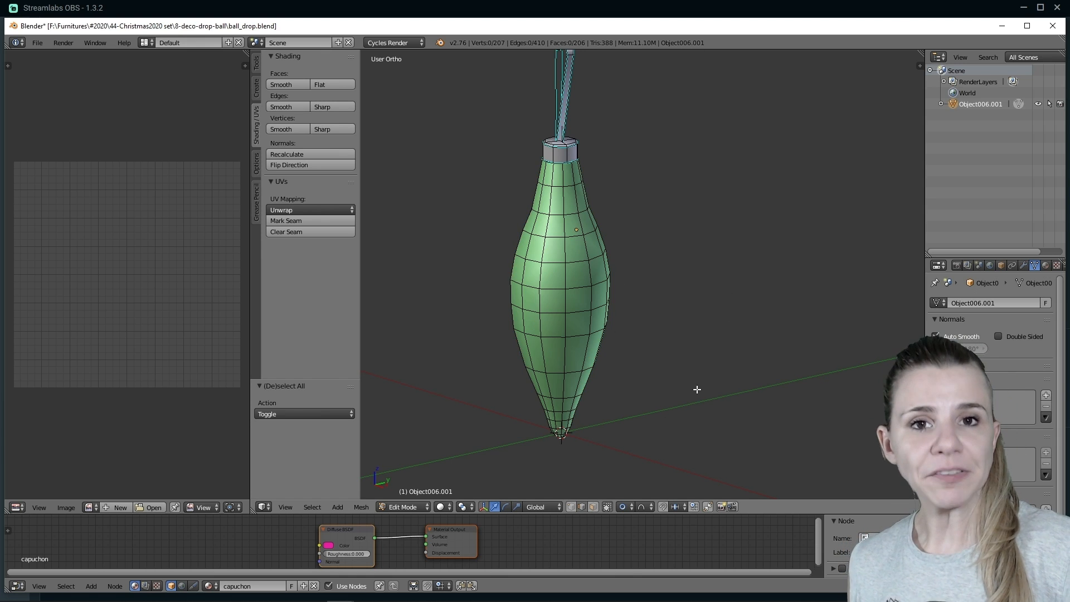
{"action": "left_click", "coordinate": [580, 242]}
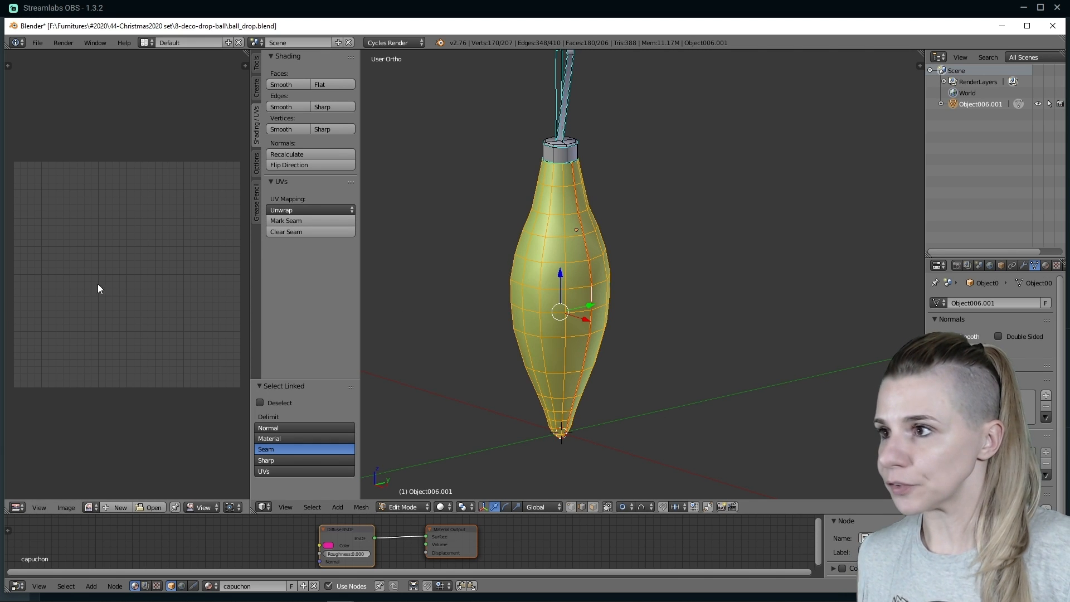
{"action": "left_click", "coordinate": [310, 209]}
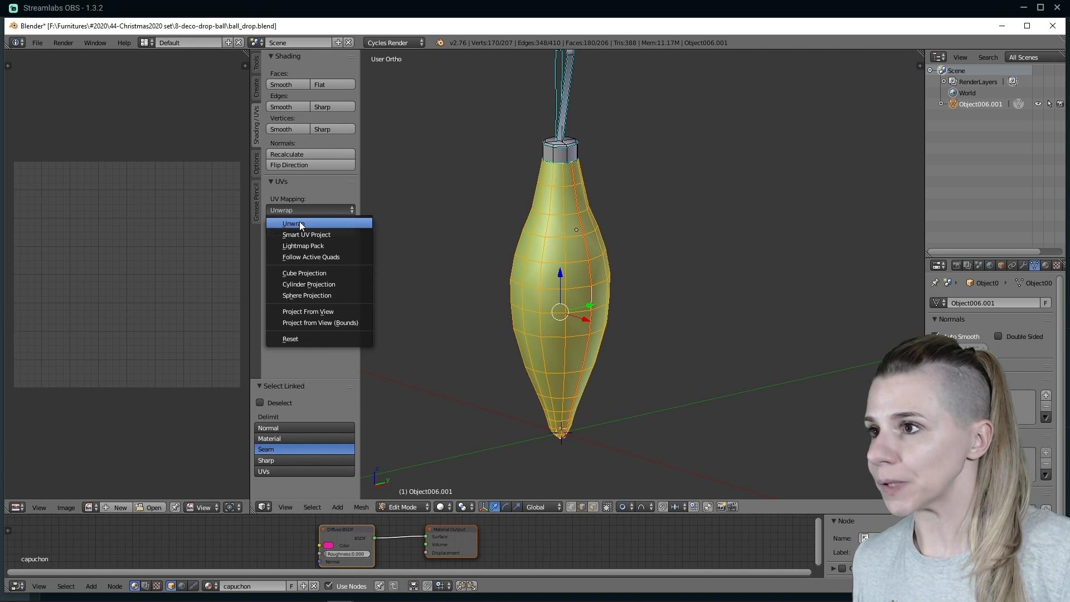
{"action": "left_click", "coordinate": [282, 223]}
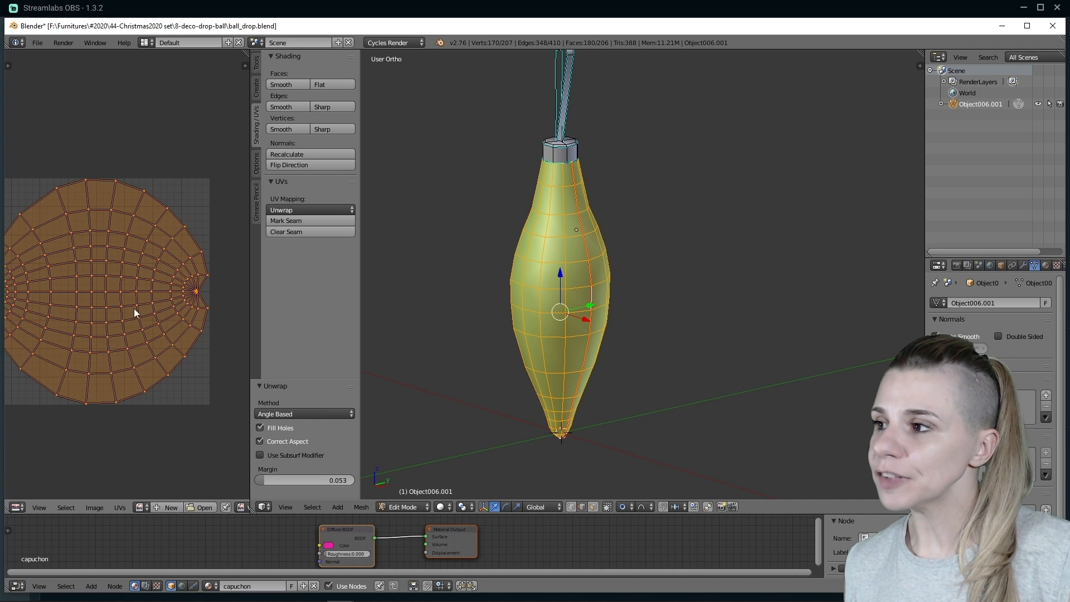
{"action": "mouse_move", "coordinate": [10, 280]}
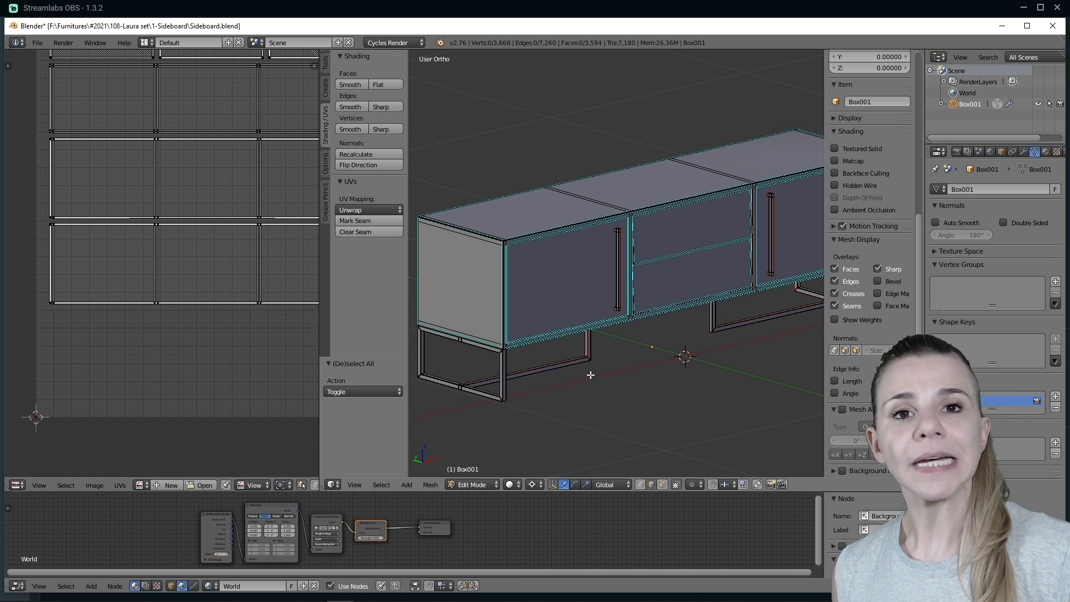
{"action": "mouse_move", "coordinate": [610, 366]}
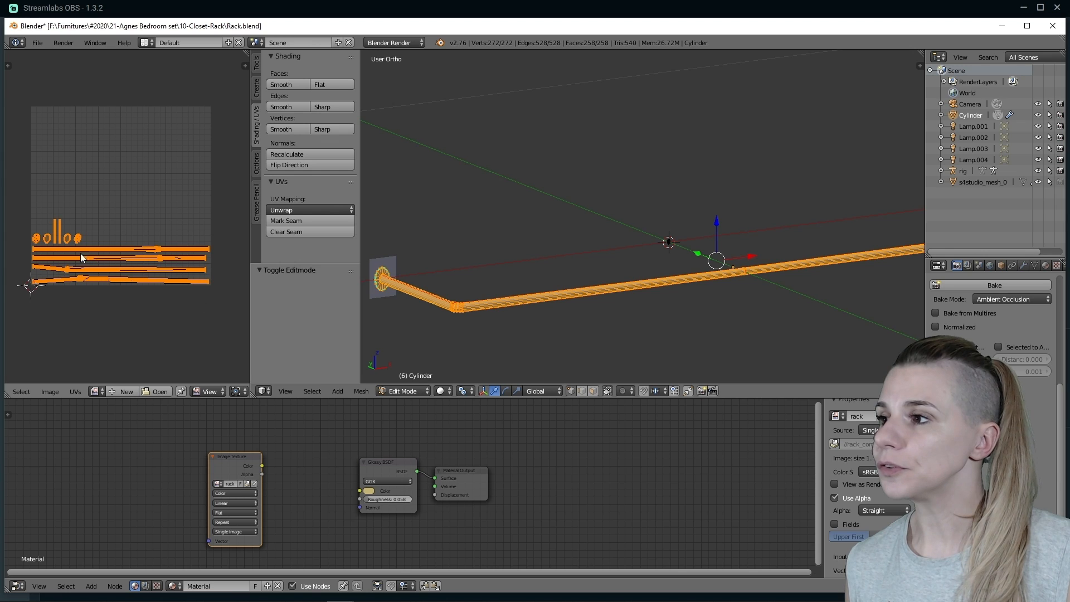
{"action": "mouse_move", "coordinate": [122, 290]}
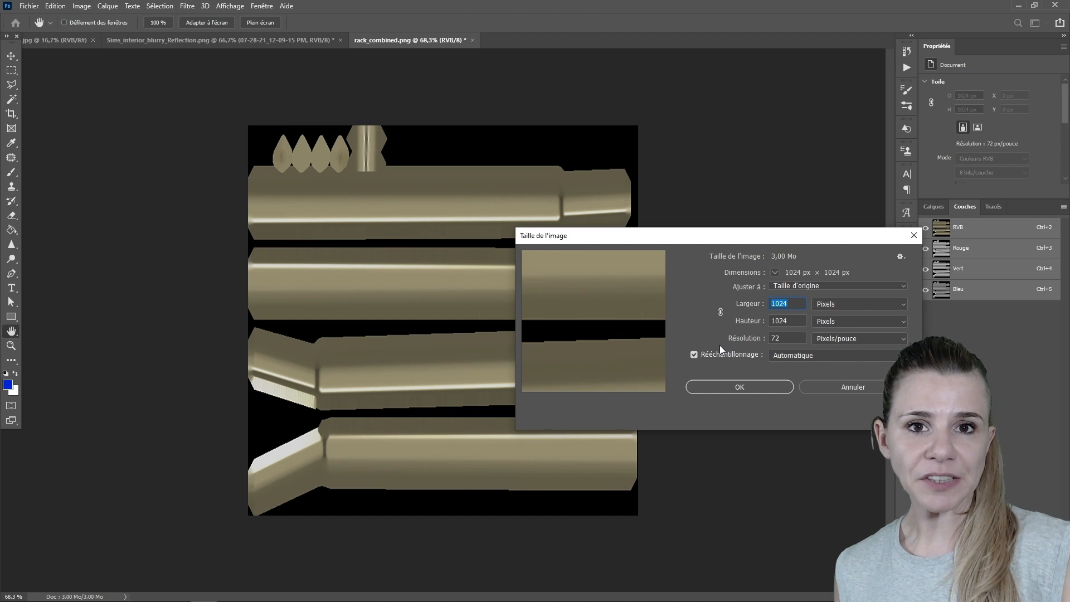
- Resize the rack texture to 1024 by 512 via Image Size, height 512
{"action": "left_click", "coordinate": [786, 321]}
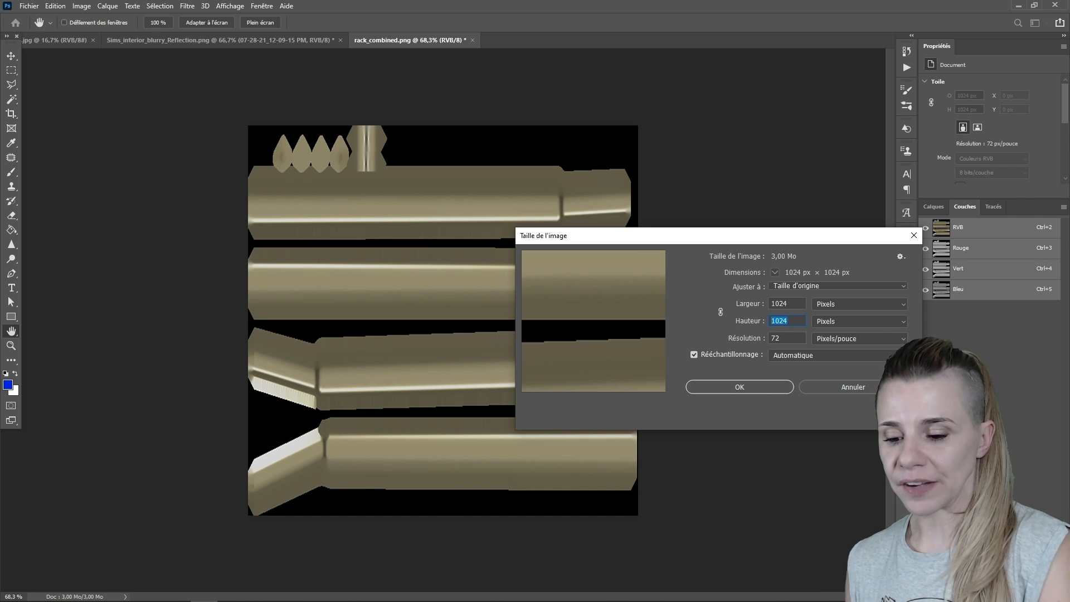
{"action": "left_click", "coordinate": [738, 387]}
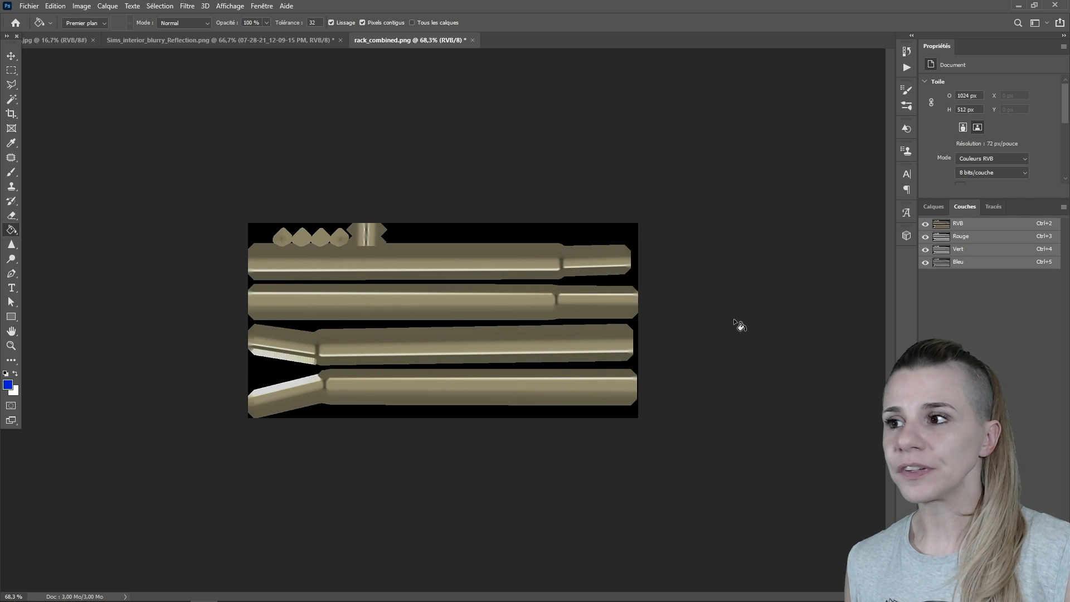